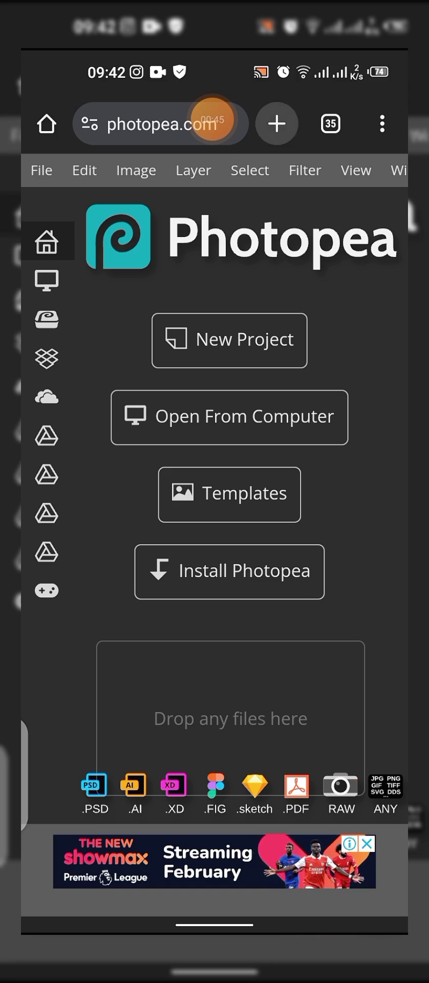
Step: Search Google for 'Golden text effect psd' and bring up the results
{"action": "left_click", "coordinate": [159, 122]}
{"action": "type", "text": "church text f"}
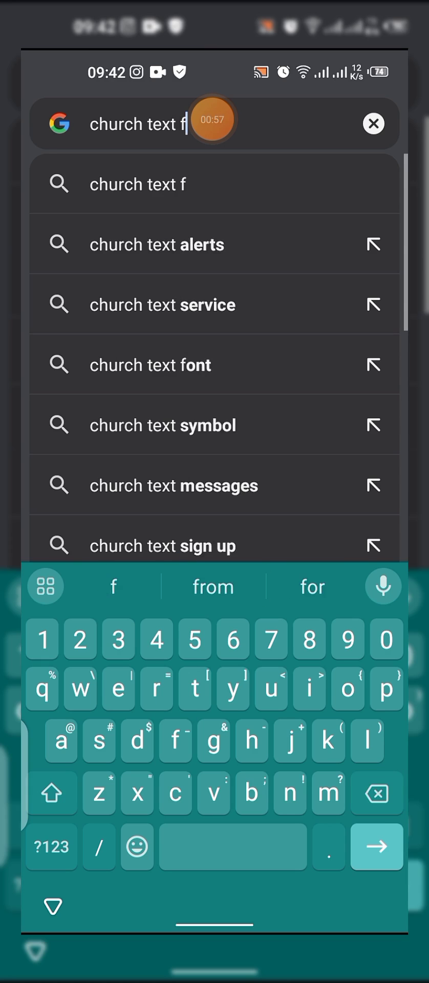
{"action": "type", "text": "efft"}
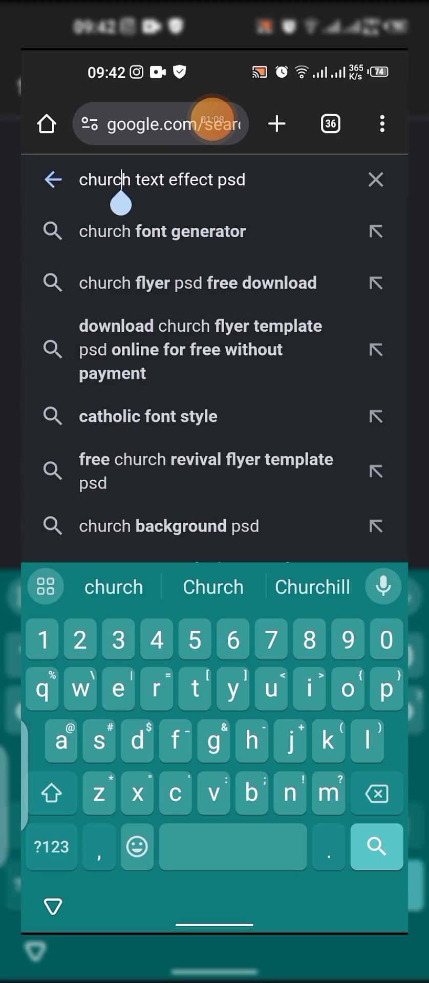
{"action": "left_click", "coordinate": [376, 792]}
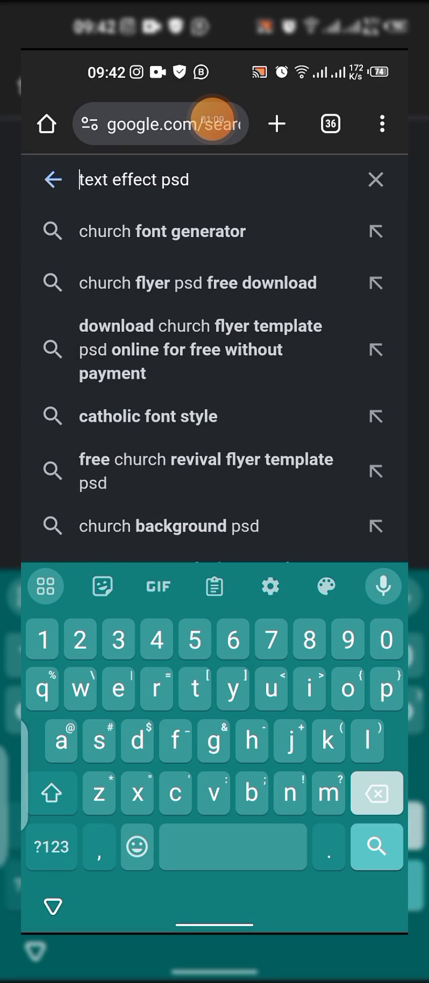
{"action": "type", "text": "golden tex"}
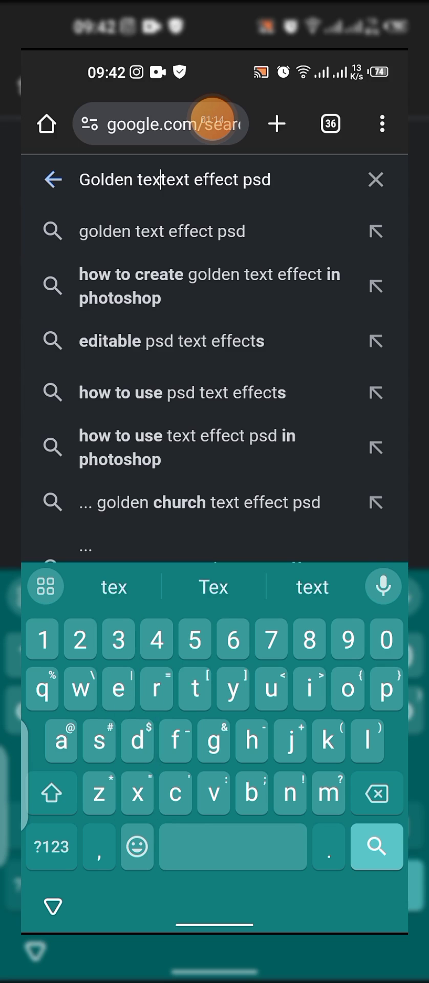
{"action": "key", "text": "Backspace"}
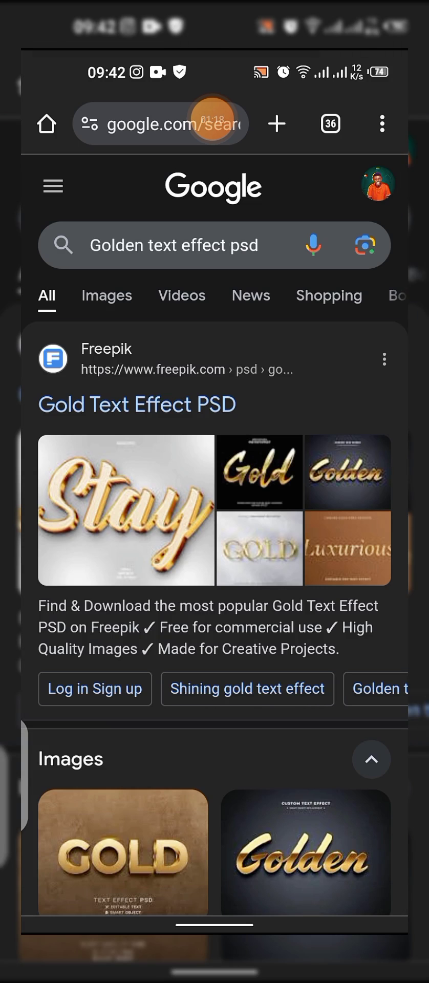
Step: Browse Freepik's Gold Text Effect PSD gallery, then show the open browser tabs overview
{"action": "left_click", "coordinate": [137, 404]}
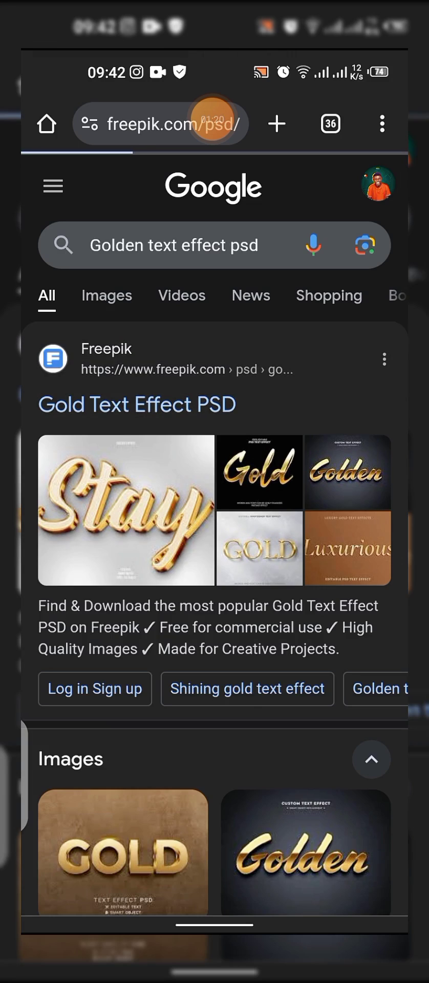
{"action": "left_click", "coordinate": [136, 404]}
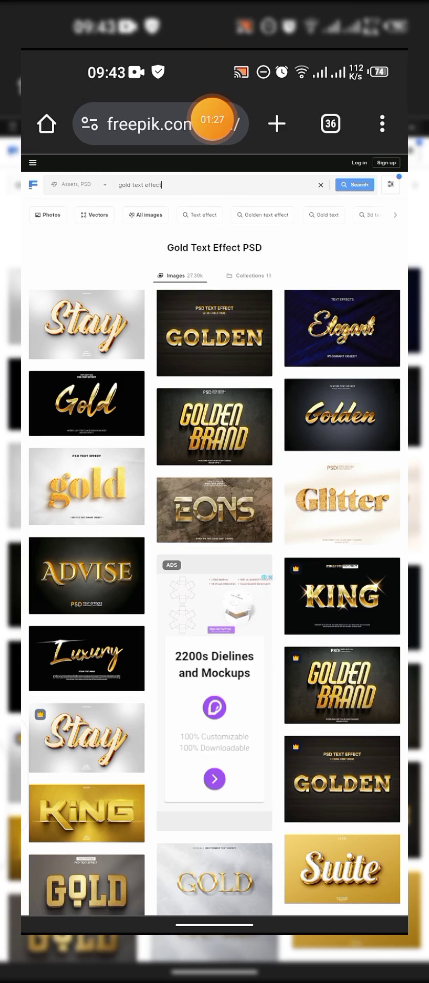
{"action": "scroll", "scroll_direction": "down", "scroll_amount": 3}
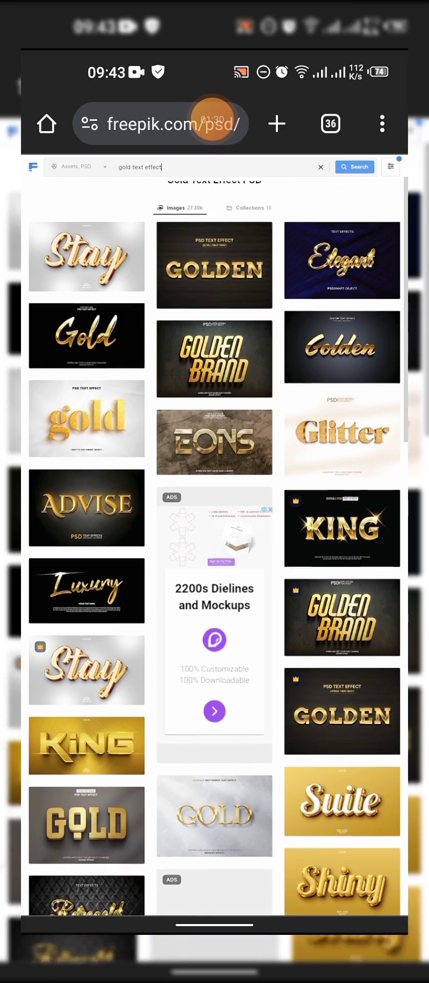
{"action": "scroll", "scroll_direction": "down", "scroll_amount": 3}
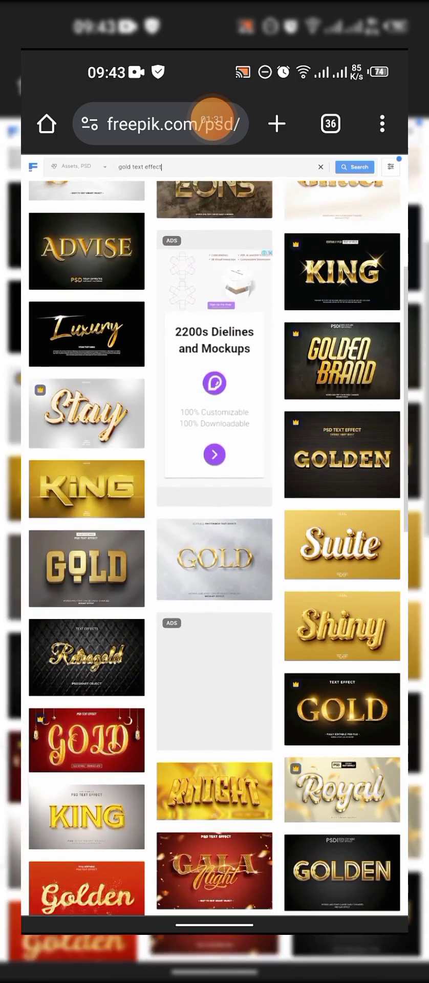
{"action": "scroll", "scroll_direction": "up", "scroll_amount": 3}
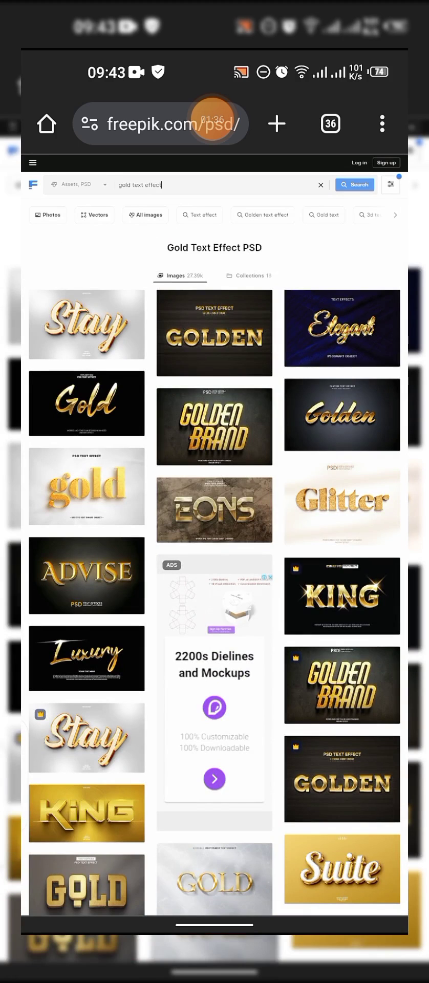
{"action": "left_click", "coordinate": [330, 123]}
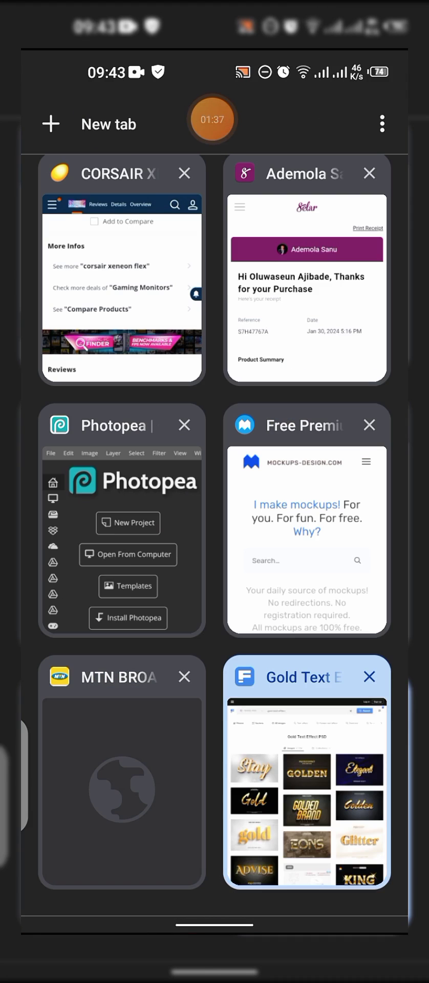
Step: Switch to Photopea and start File > Open, bringing up the choose-an-action picker
{"action": "left_click", "coordinate": [122, 520]}
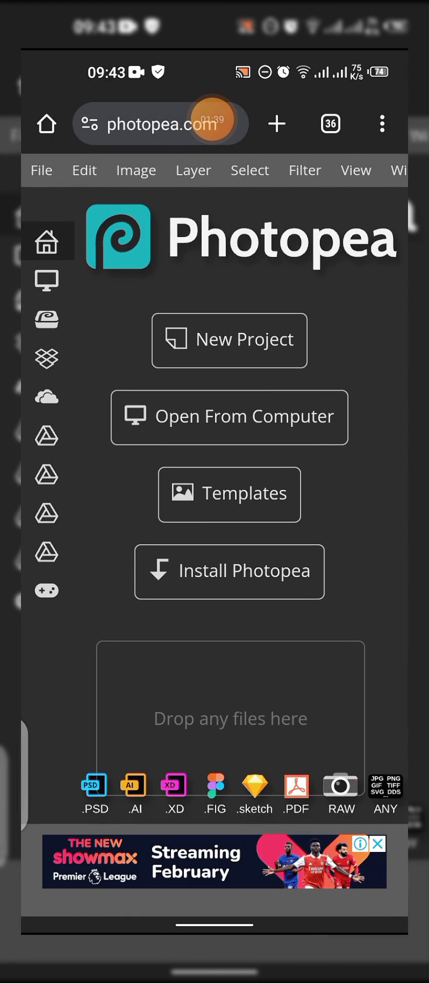
{"action": "left_click", "coordinate": [40, 170]}
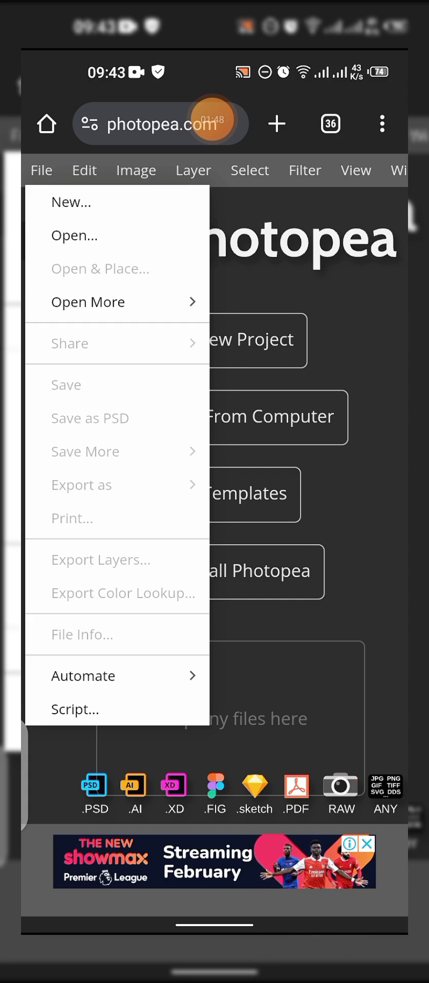
{"action": "left_click", "coordinate": [74, 236]}
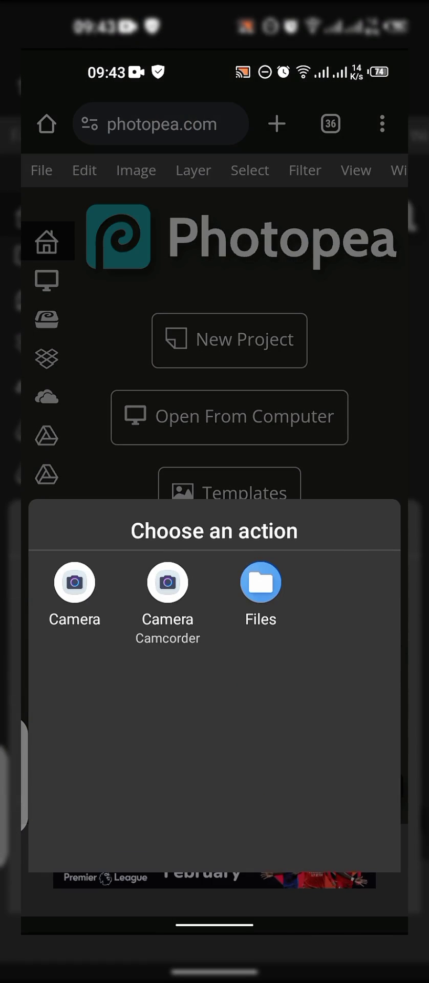
Step: In Files, go to Downloads and scroll down to the gold text effect zip archives
{"action": "left_click", "coordinate": [260, 582]}
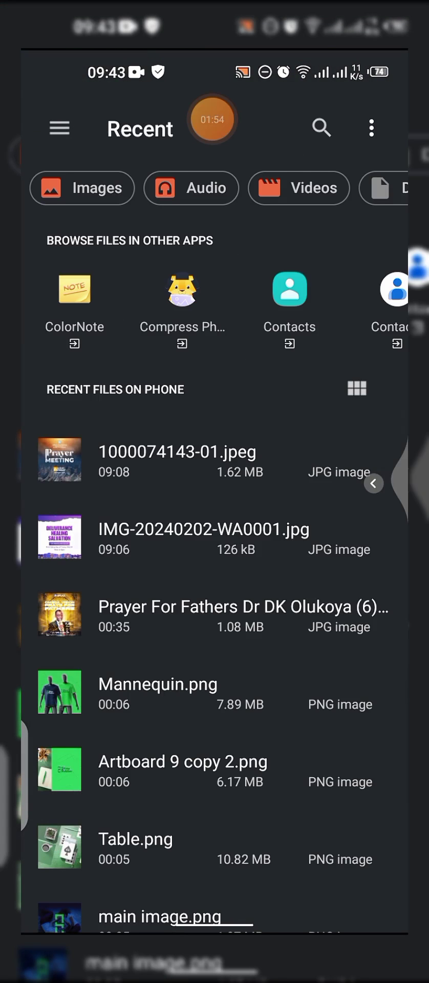
{"action": "left_click", "coordinate": [60, 129]}
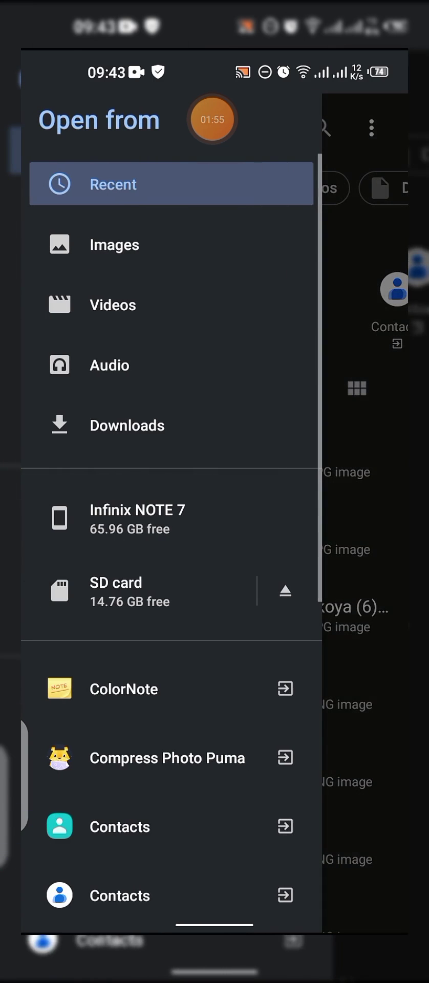
{"action": "left_click", "coordinate": [126, 425]}
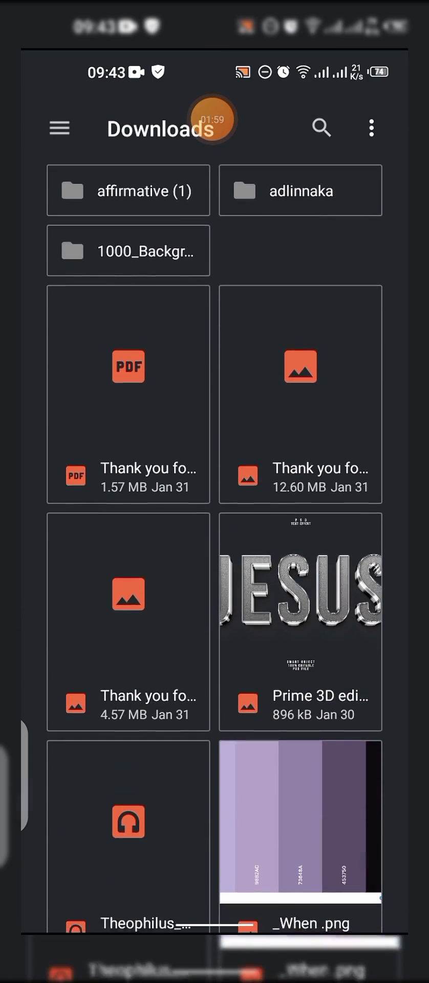
{"action": "scroll", "scroll_direction": "down", "scroll_amount": 3}
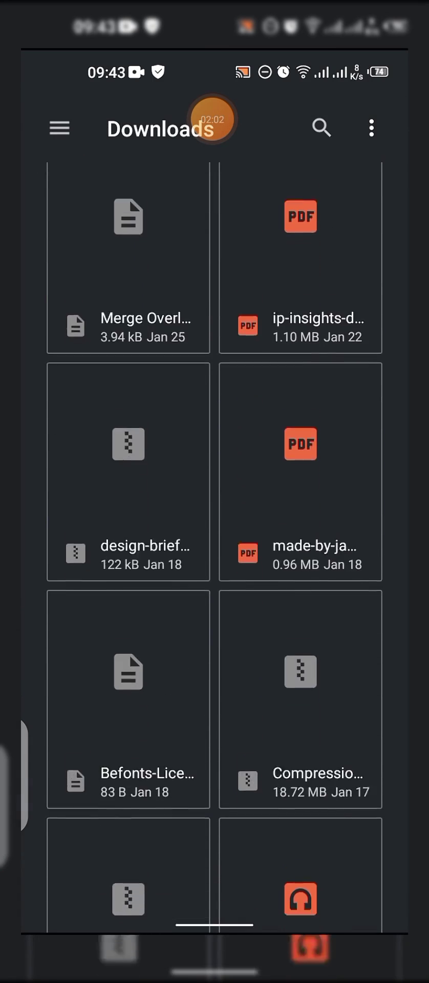
{"action": "scroll", "scroll_direction": "down", "scroll_amount": 3}
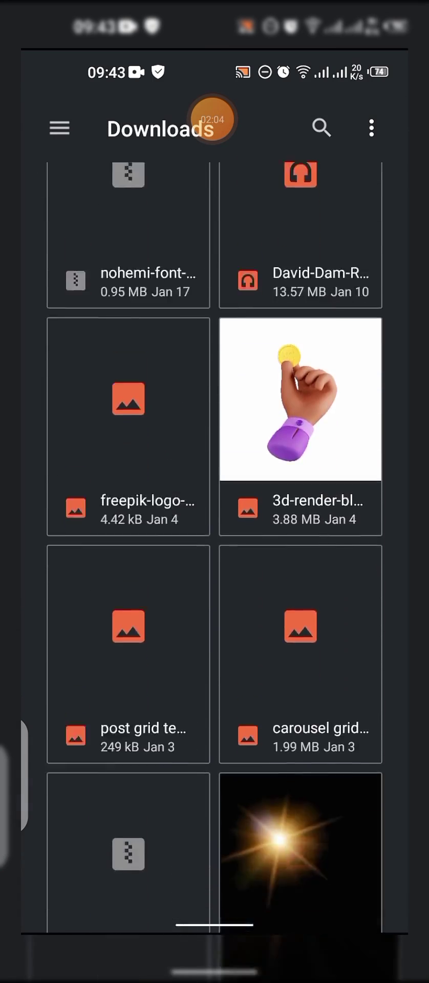
{"action": "scroll", "scroll_direction": "down", "scroll_amount": 3}
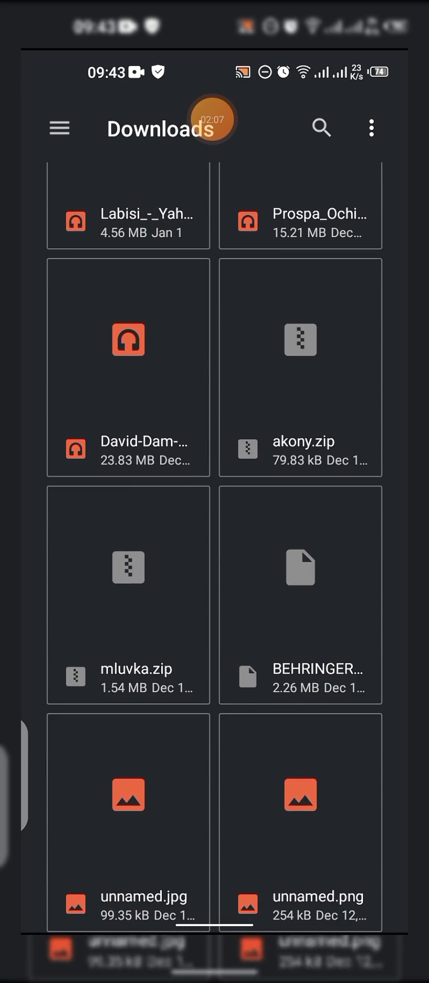
{"action": "scroll", "scroll_direction": "down", "scroll_amount": 3}
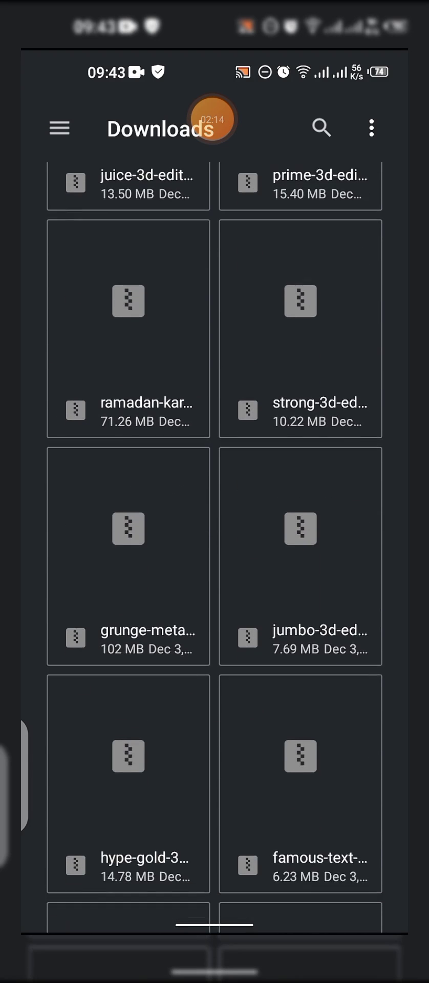
{"action": "scroll", "scroll_direction": "down", "scroll_amount": 3}
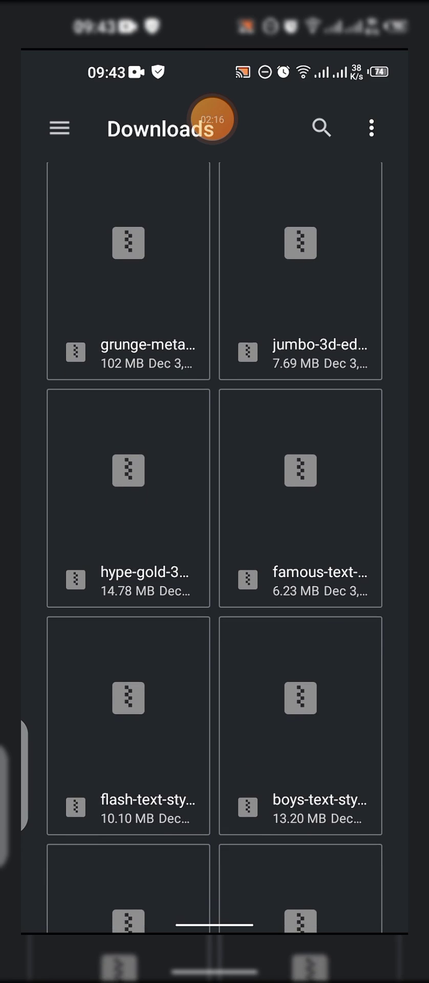
{"action": "scroll", "scroll_direction": "down", "scroll_amount": 3}
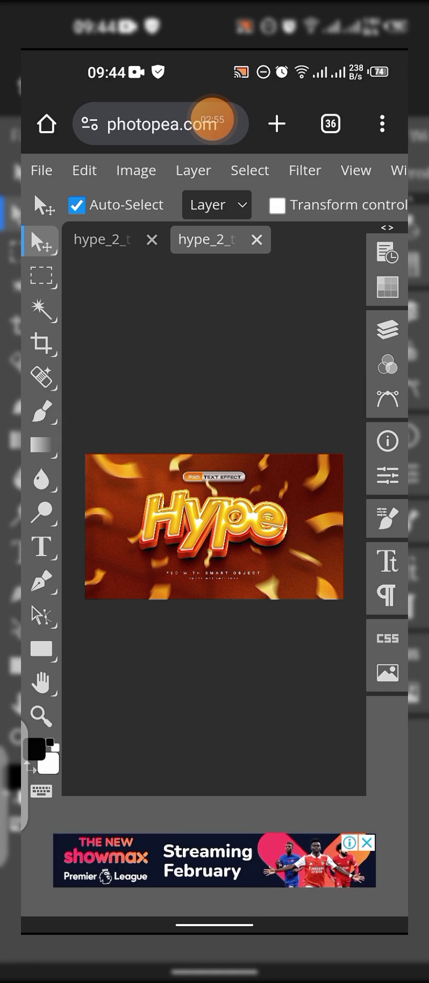
Step: Show the Hype template's layers with the 'Click to Change Text' smart object and effect groups
{"action": "left_click", "coordinate": [388, 329]}
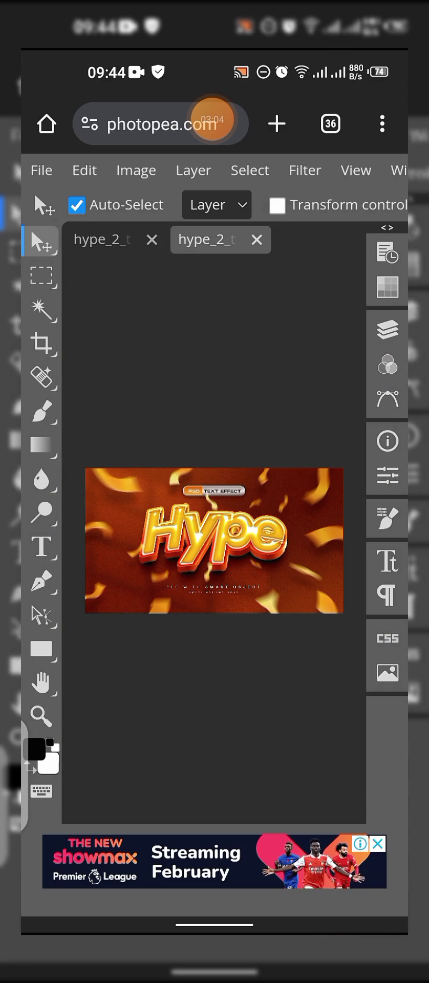
{"action": "left_click", "coordinate": [385, 328]}
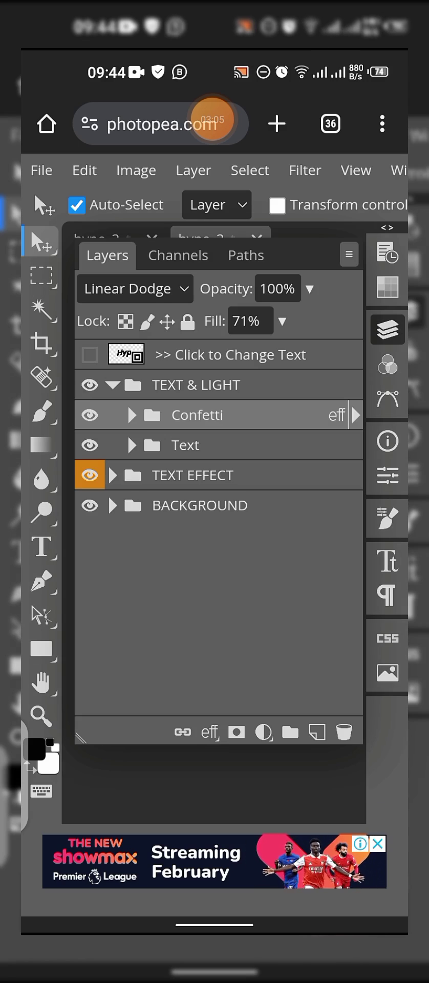
{"action": "left_click", "coordinate": [387, 328]}
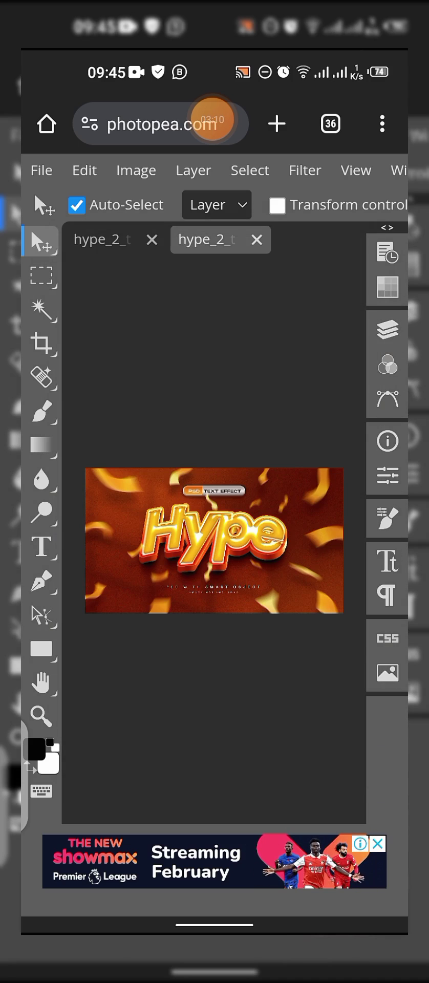
{"action": "left_click", "coordinate": [212, 119]}
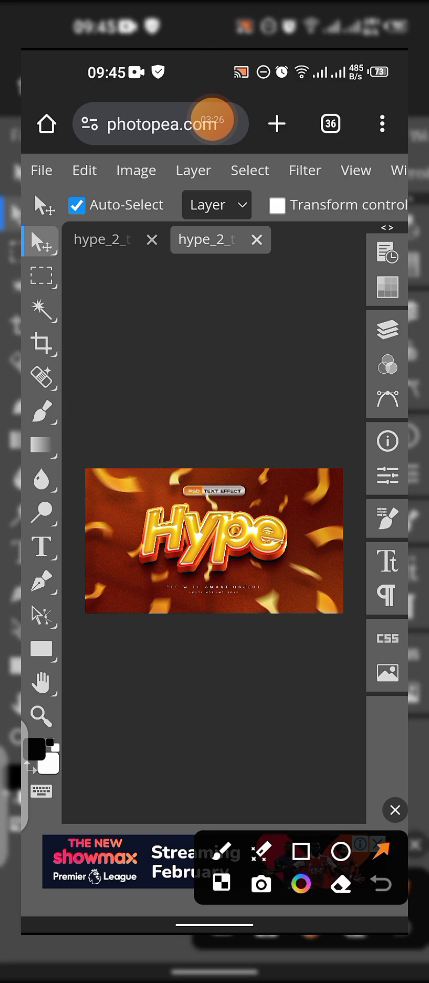
{"action": "left_click", "coordinate": [394, 809]}
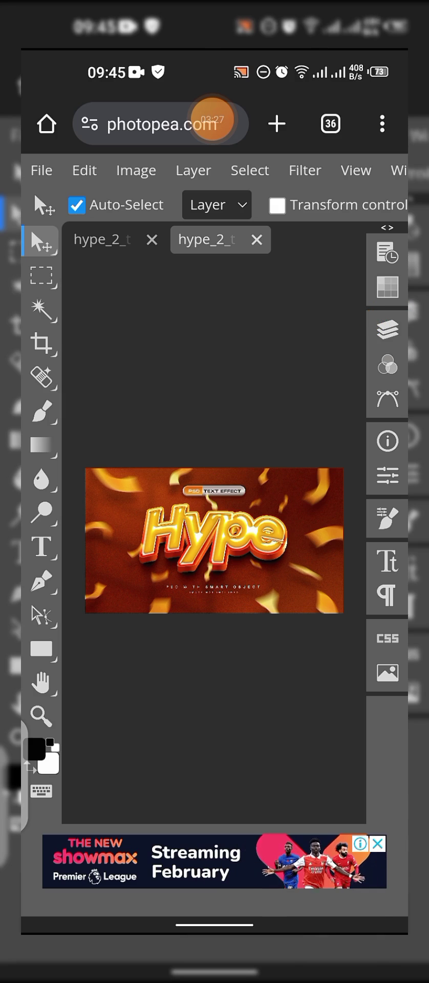
{"action": "left_click", "coordinate": [386, 329]}
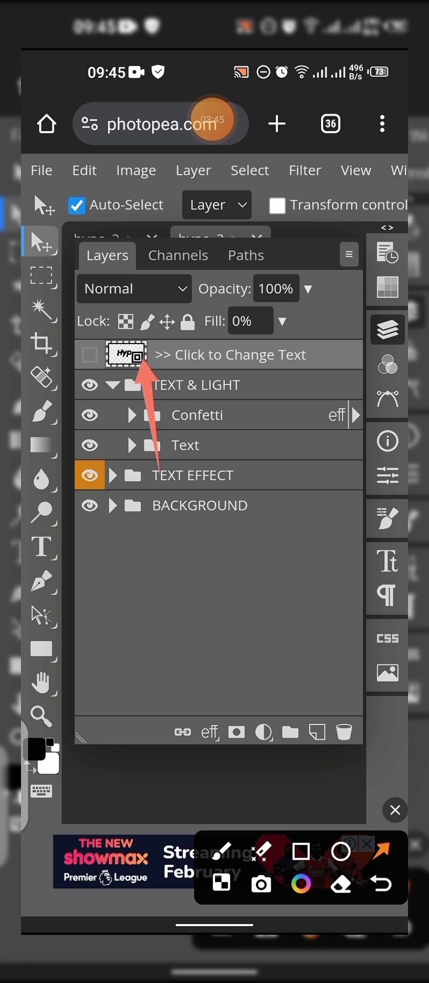
Step: Open the editable text smart object Hype.psd from the layer list
{"action": "left_click", "coordinate": [394, 808]}
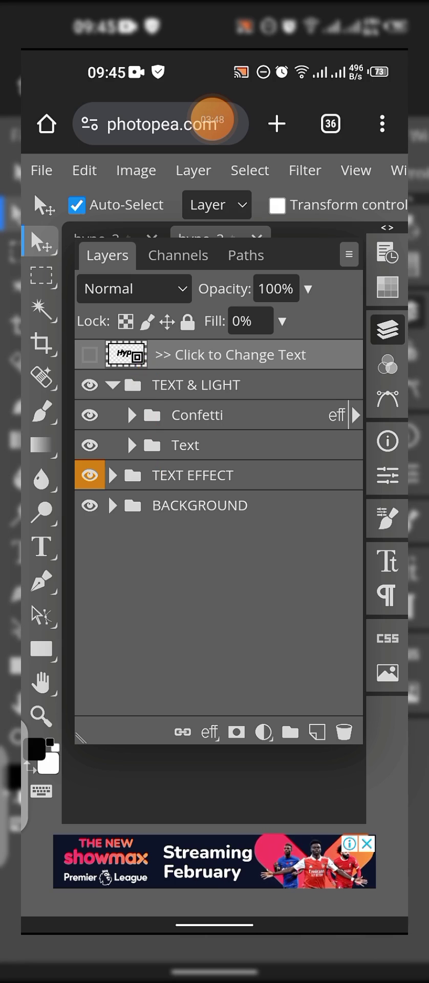
{"action": "left_click", "coordinate": [239, 354]}
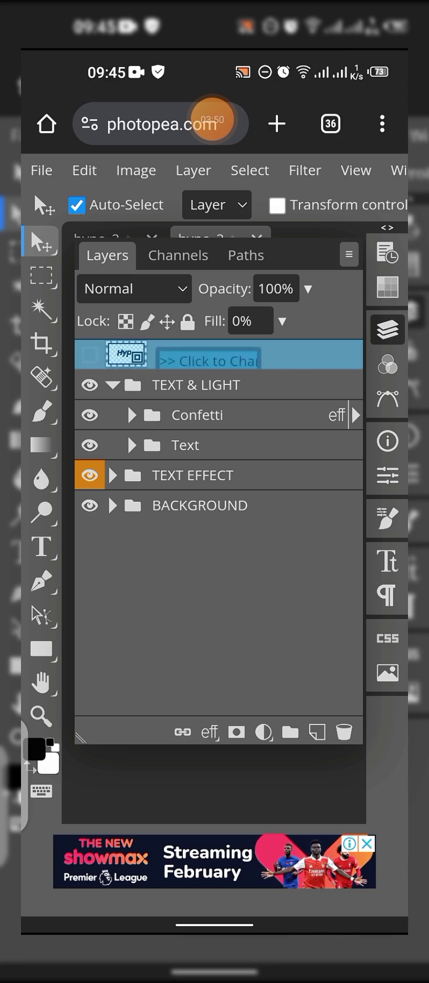
{"action": "double_click", "coordinate": [213, 353]}
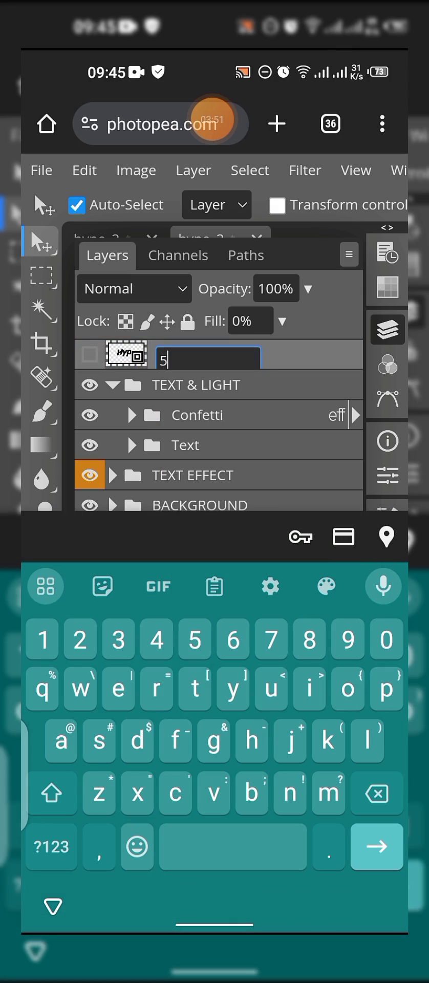
{"action": "key", "text": "Backspace"}
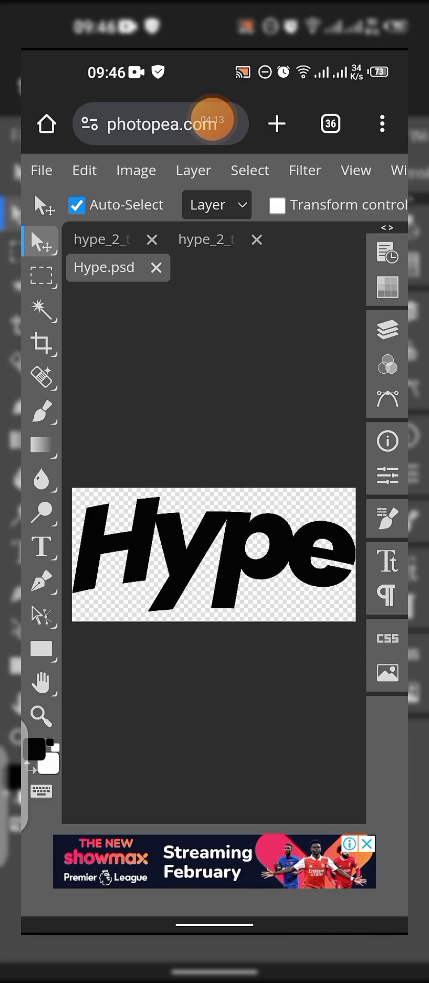
Step: With the Type tool, replace the word Hype with LOVE and commit the edit
{"action": "left_click", "coordinate": [42, 545]}
{"action": "type", "text": "Love"}
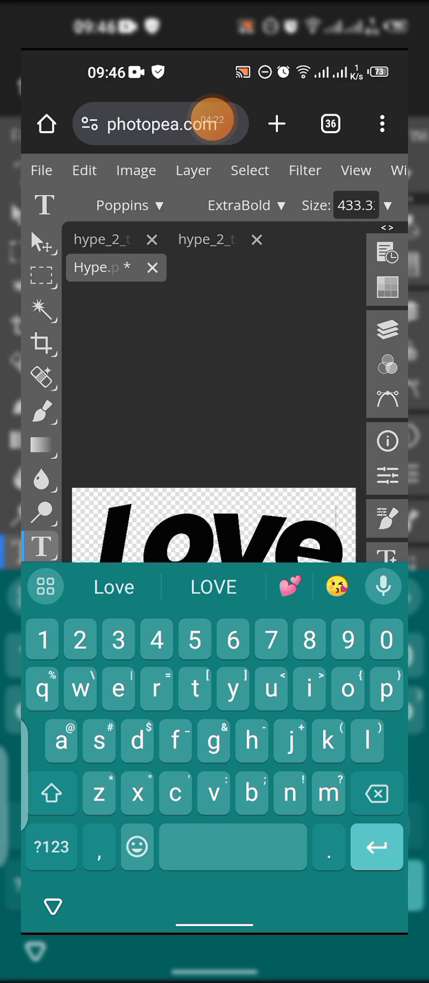
{"action": "left_click", "coordinate": [377, 792]}
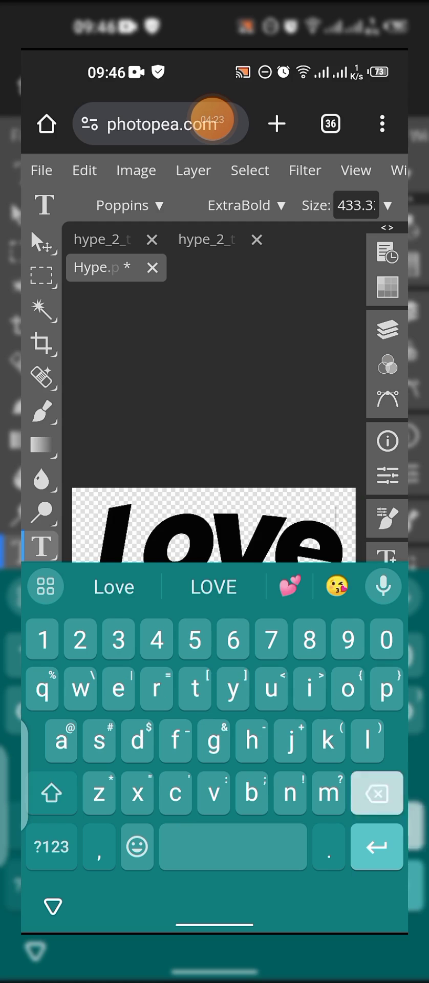
{"action": "left_click", "coordinate": [376, 792]}
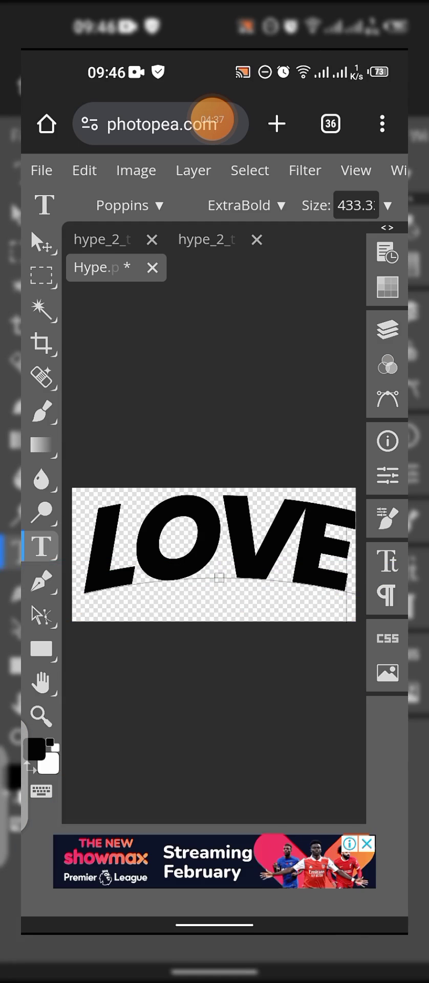
{"action": "left_click", "coordinate": [43, 241]}
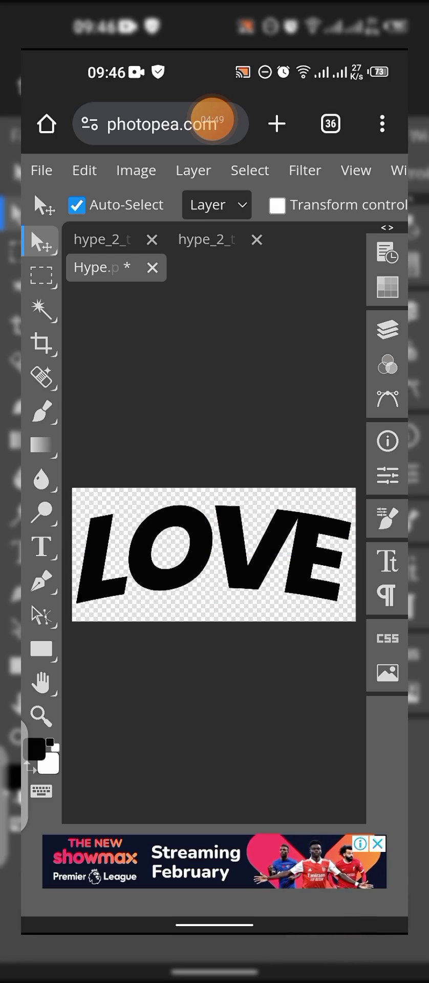
Step: Save the LOVE contents back into the smart object via File > Save (Smart Object)
{"action": "left_click", "coordinate": [41, 170]}
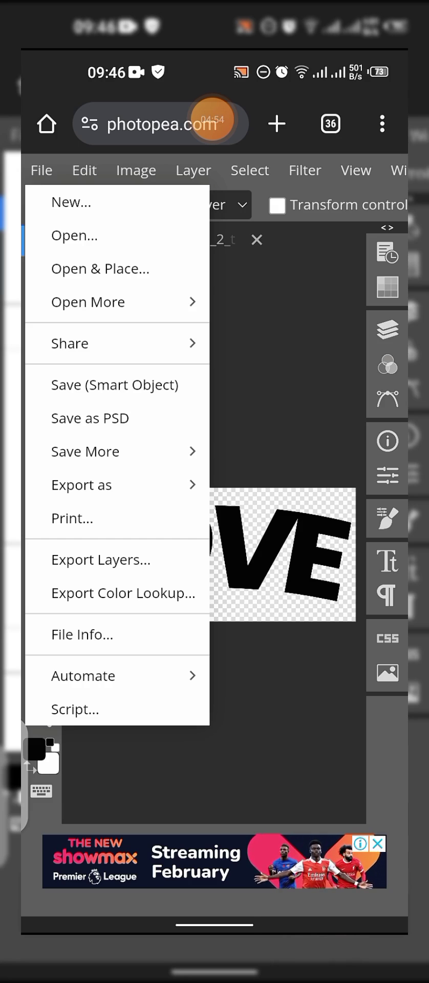
{"action": "mouse_move", "coordinate": [117, 383]}
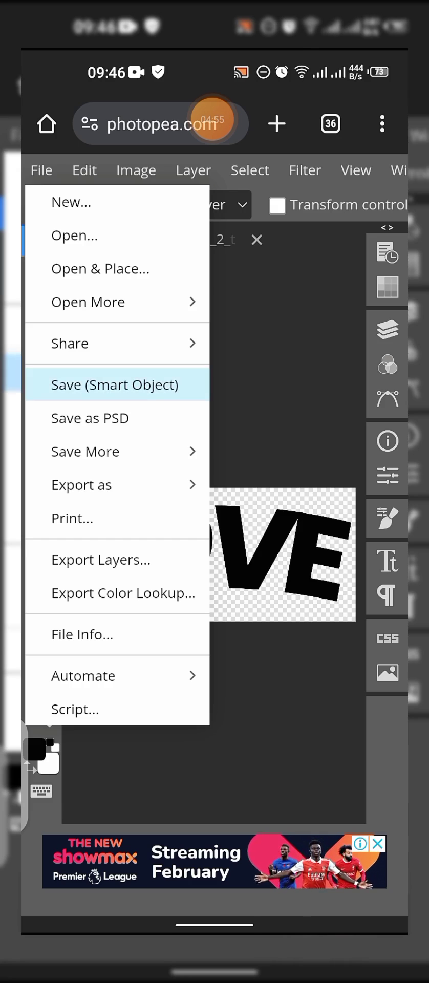
{"action": "left_click", "coordinate": [114, 384]}
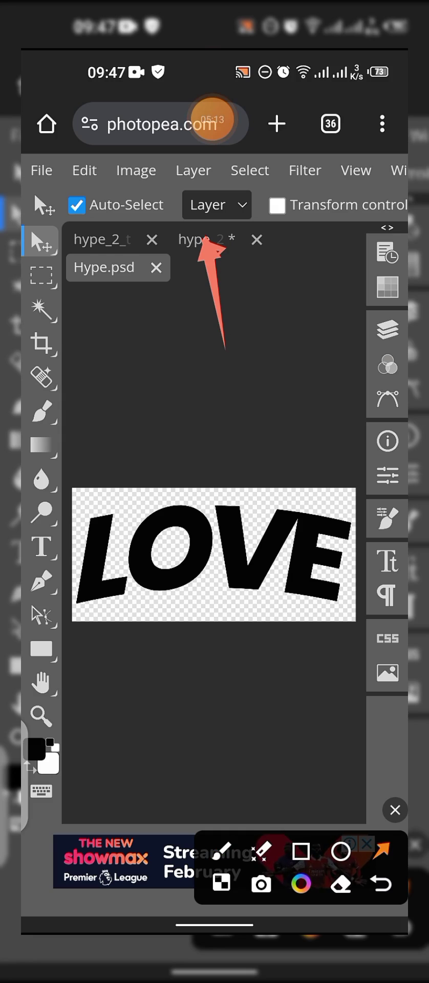
Step: Switch back to the hype_2 template document showing the gold 3D LOVE effect
{"action": "left_click", "coordinate": [395, 809]}
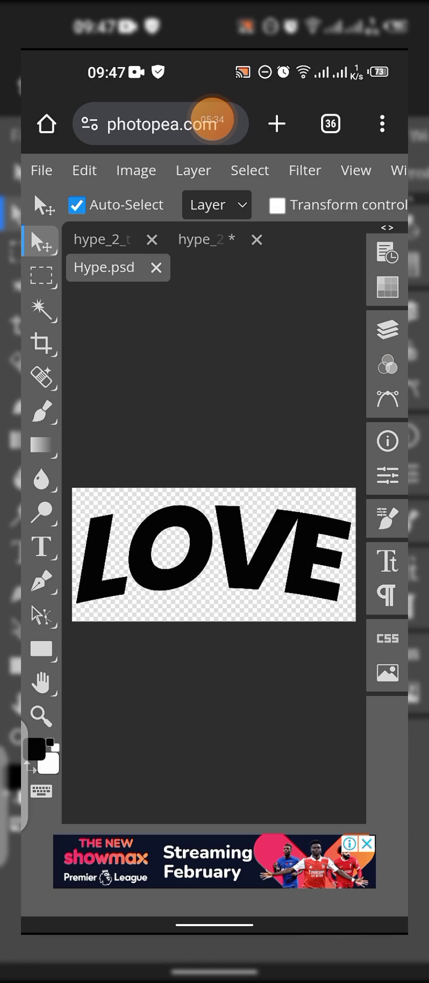
{"action": "left_click", "coordinate": [200, 239]}
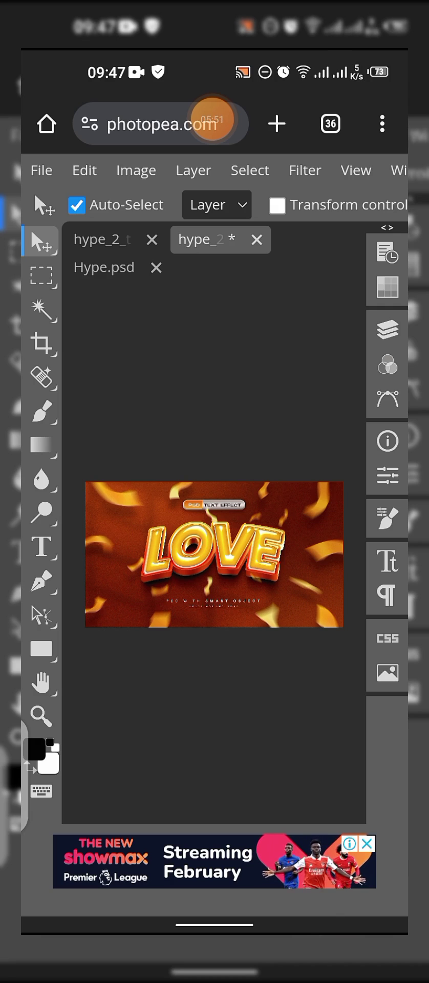
{"action": "left_click", "coordinate": [387, 329]}
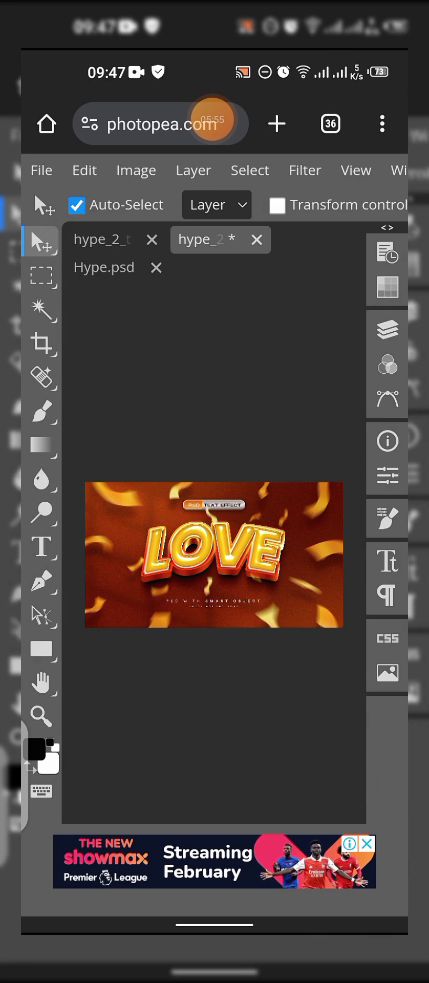
{"action": "left_click", "coordinate": [41, 170]}
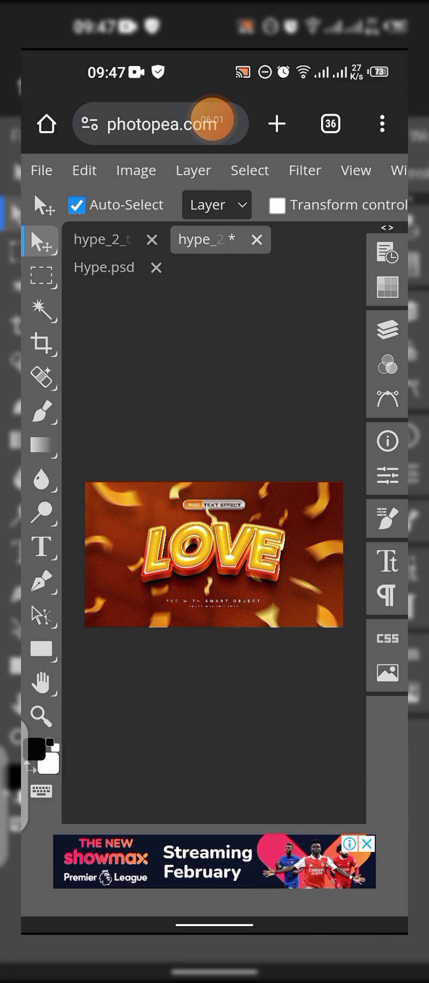
Step: Hide the BACKGROUND group so LOVE and confetti sit on a transparent canvas
{"action": "left_click", "coordinate": [387, 328]}
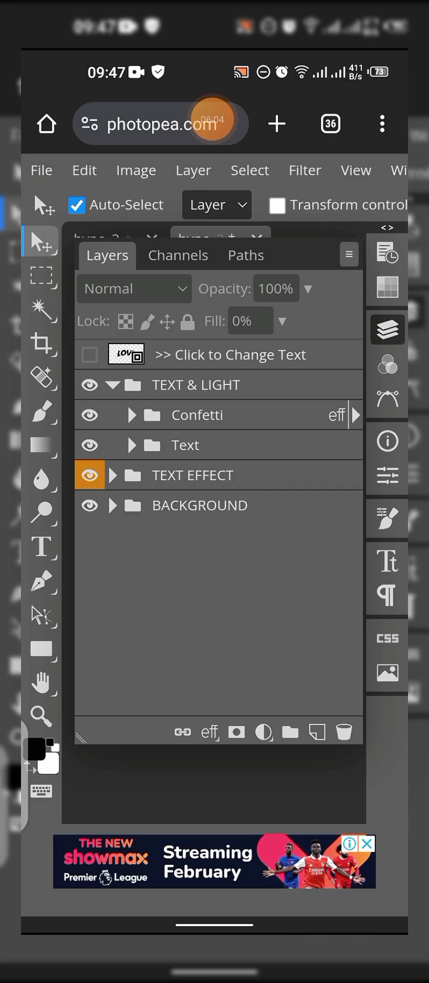
{"action": "left_click", "coordinate": [113, 505]}
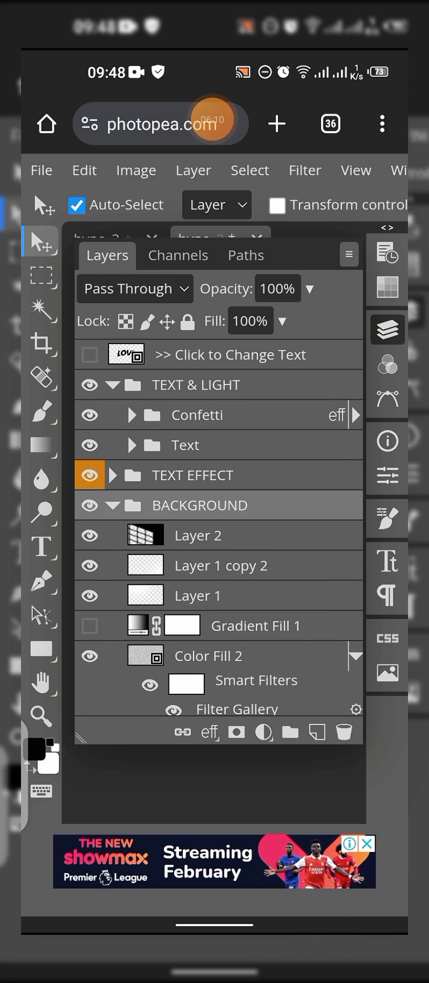
{"action": "left_click", "coordinate": [112, 505]}
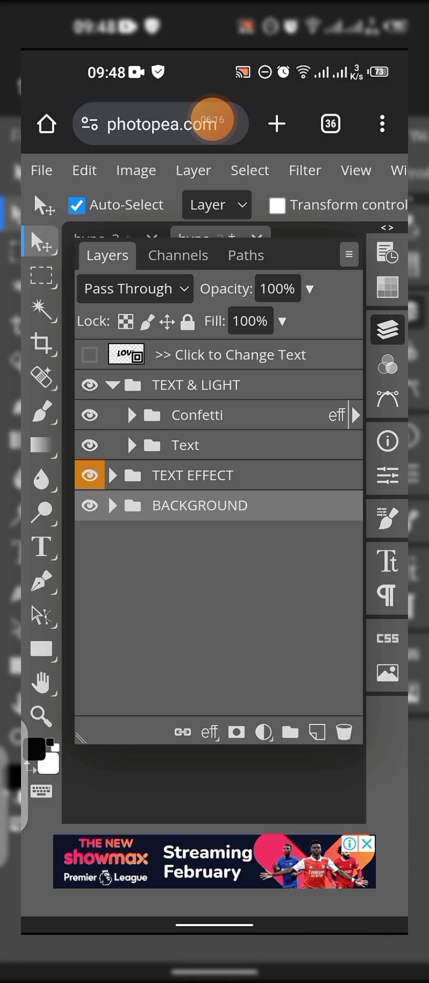
{"action": "left_click", "coordinate": [90, 505]}
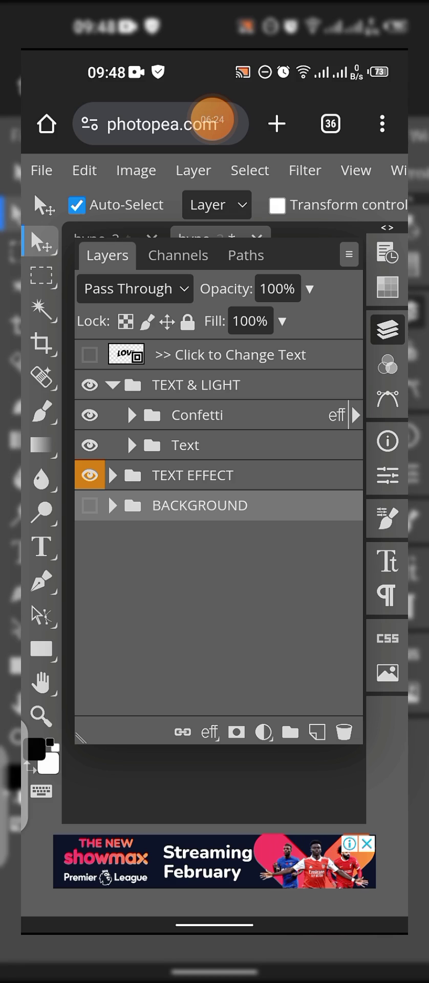
{"action": "left_click", "coordinate": [90, 505]}
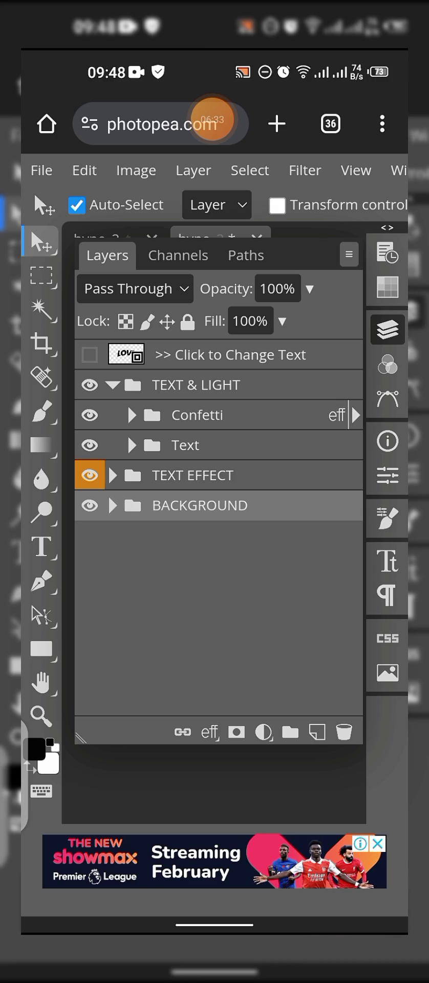
{"action": "left_click", "coordinate": [90, 505]}
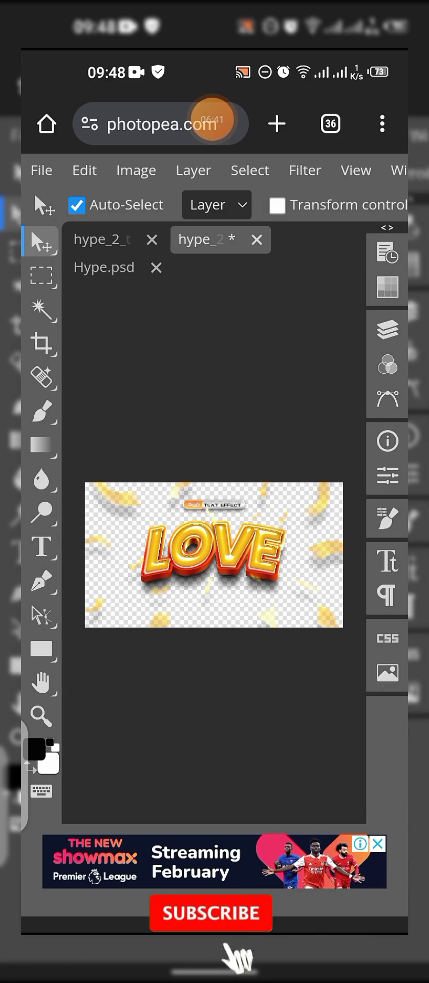
{"action": "left_click", "coordinate": [387, 329]}
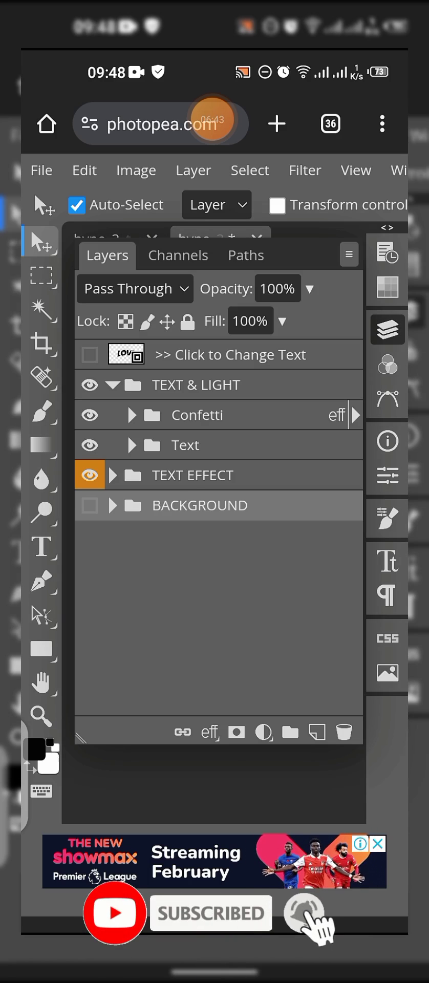
{"action": "left_click", "coordinate": [196, 414]}
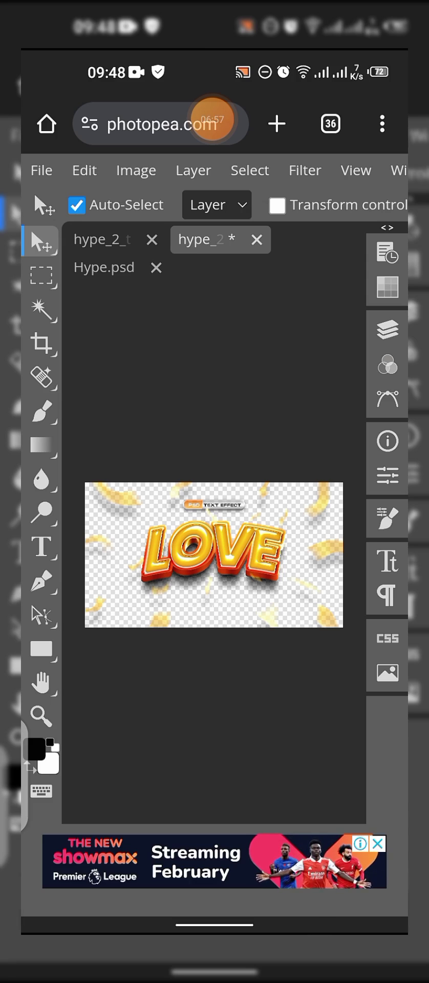
Step: Hide the Confetti and Text groups, then expand TEXT EFFECT to show FX, 3D and SHADOW
{"action": "left_click", "coordinate": [387, 329]}
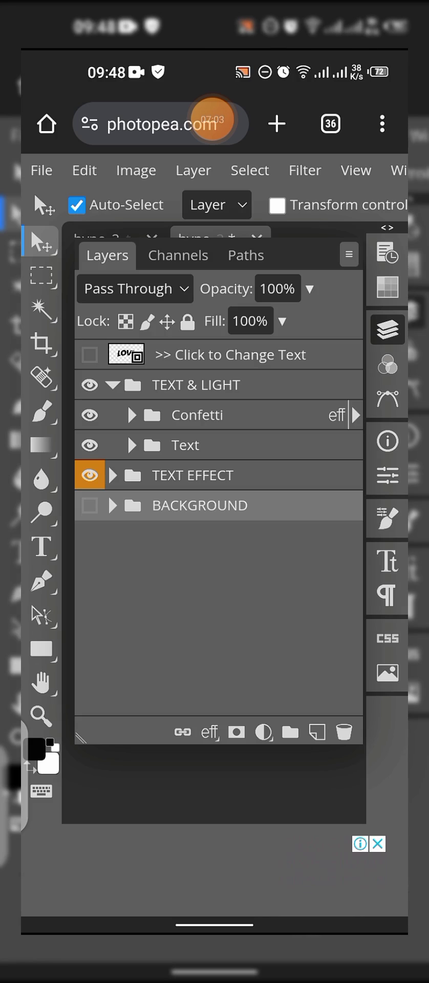
{"action": "left_click", "coordinate": [196, 415]}
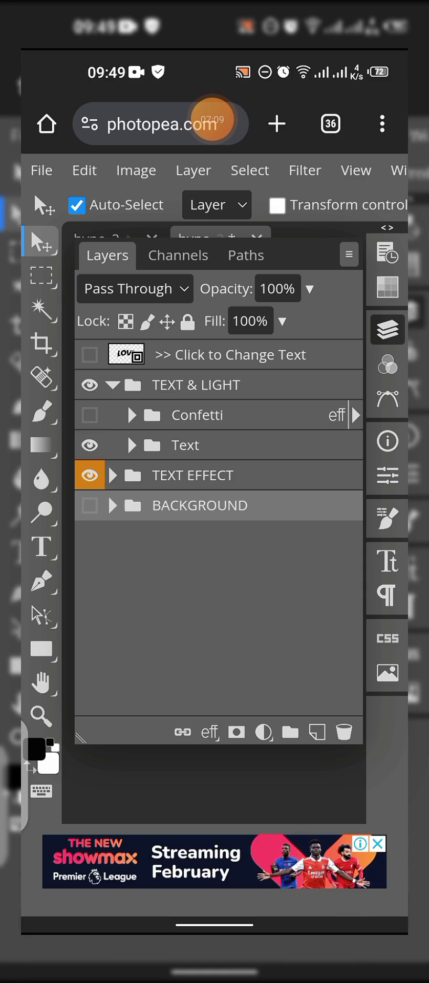
{"action": "left_click", "coordinate": [185, 444]}
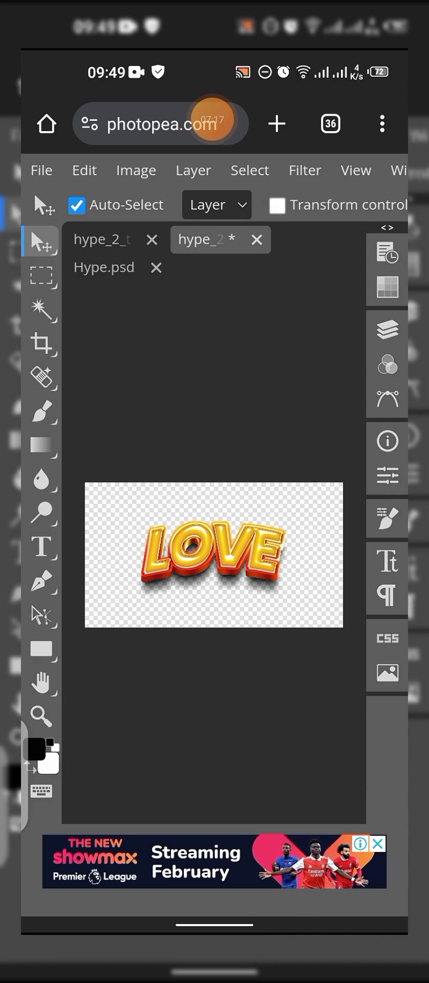
{"action": "left_click", "coordinate": [387, 329]}
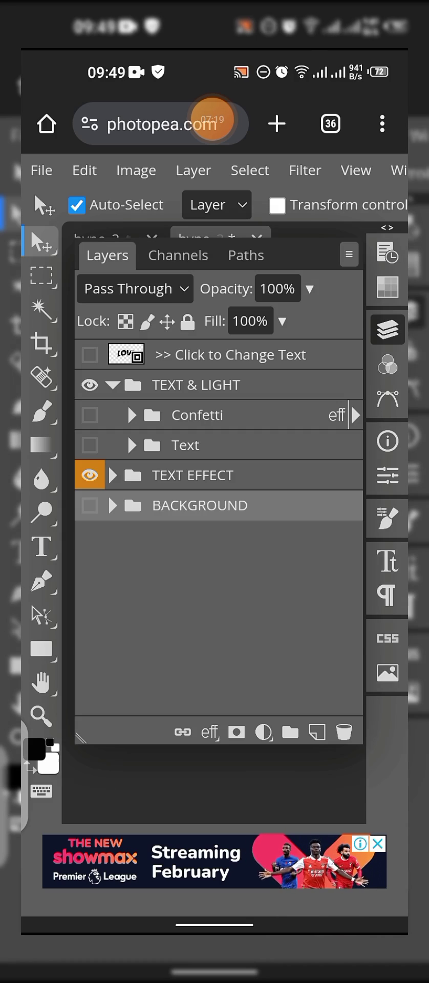
{"action": "left_click", "coordinate": [114, 474]}
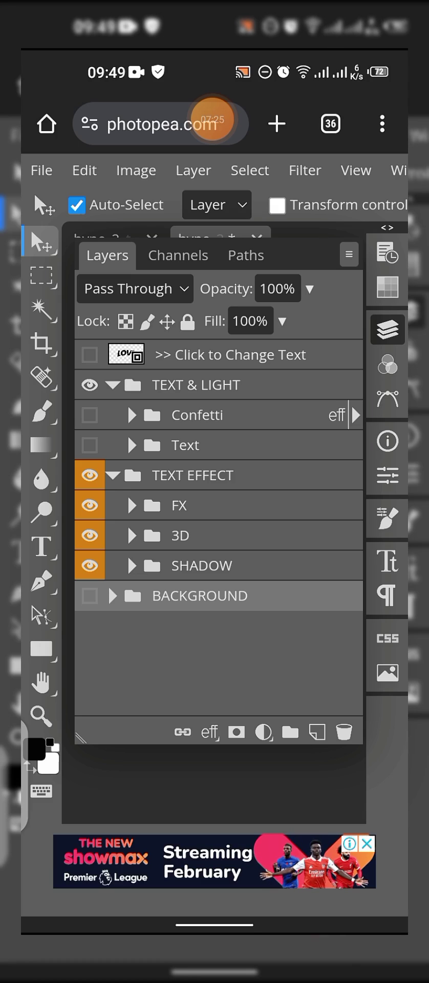
Step: Expand the SHADOW group in the layers list and keep it visible
{"action": "left_click", "coordinate": [90, 565]}
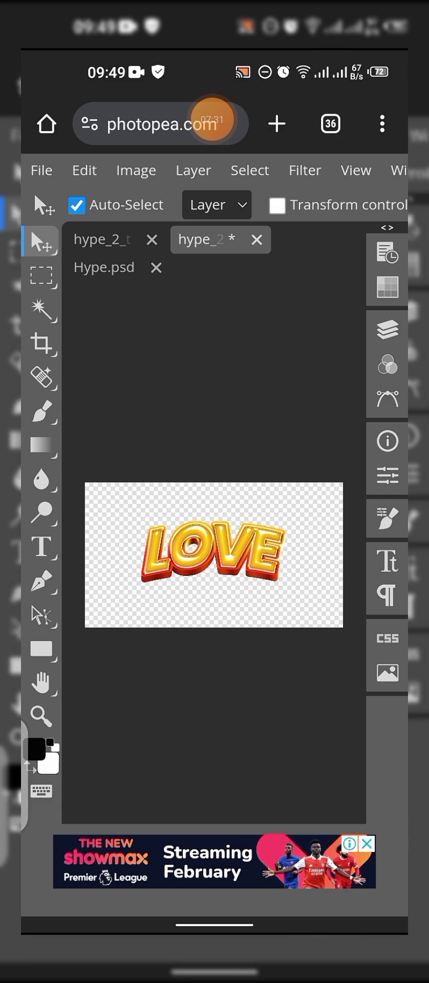
{"action": "left_click", "coordinate": [387, 327]}
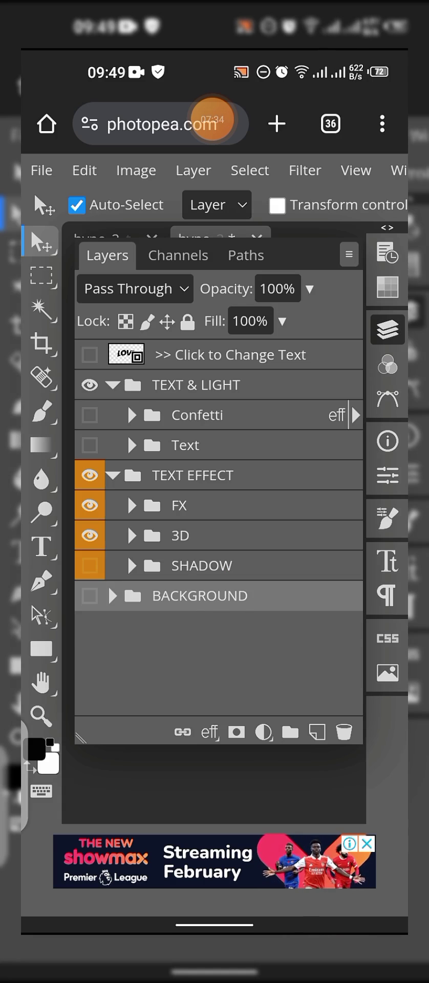
{"action": "left_click", "coordinate": [132, 565]}
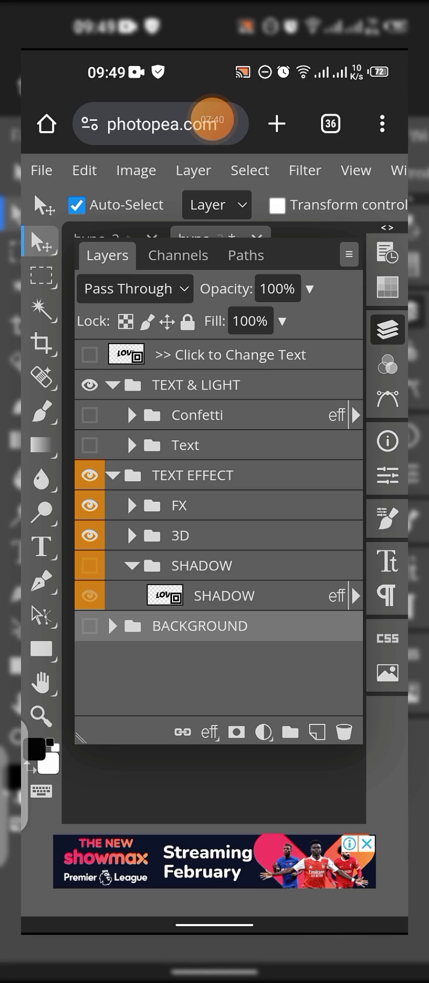
{"action": "left_click", "coordinate": [90, 565]}
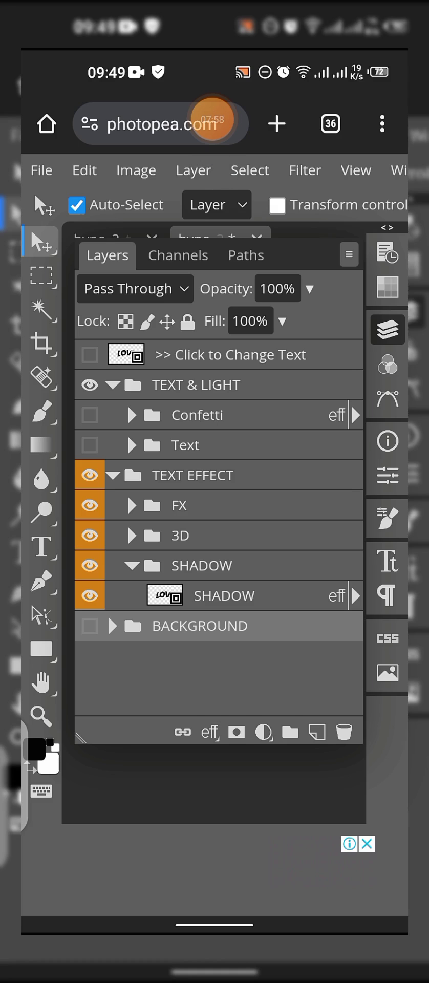
Step: Disable the second Drop Shadow effect on the SHADOW layer and check the canvas
{"action": "left_click", "coordinate": [355, 595]}
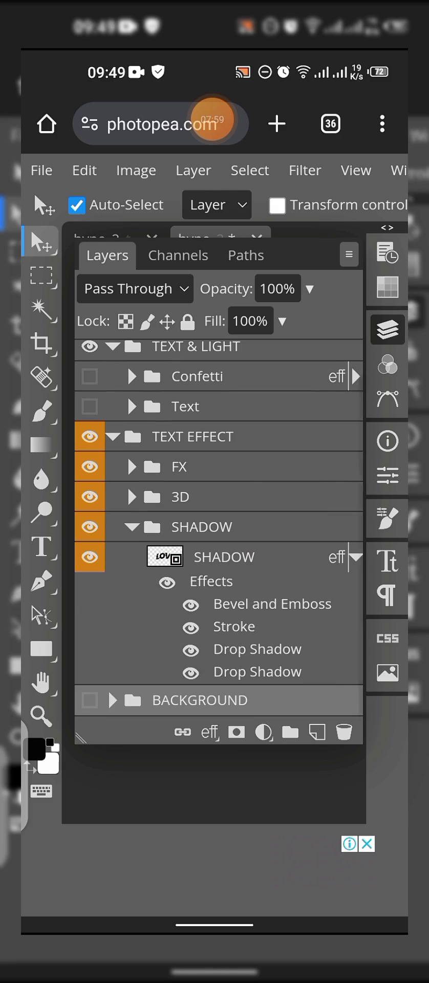
{"action": "left_click", "coordinate": [257, 672]}
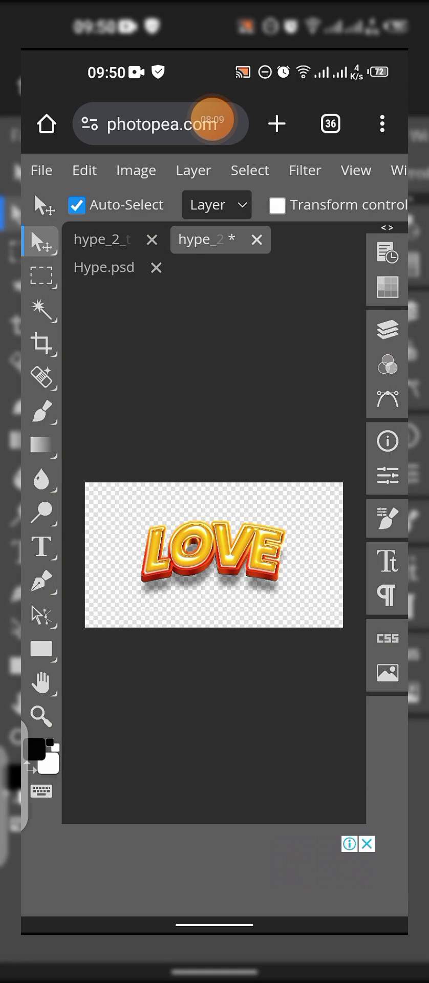
{"action": "left_click", "coordinate": [387, 328]}
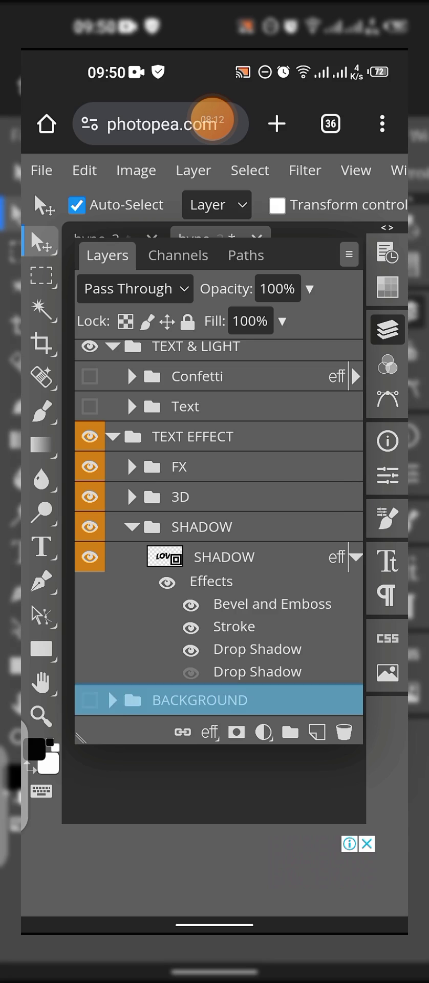
{"action": "left_click", "coordinate": [257, 672]}
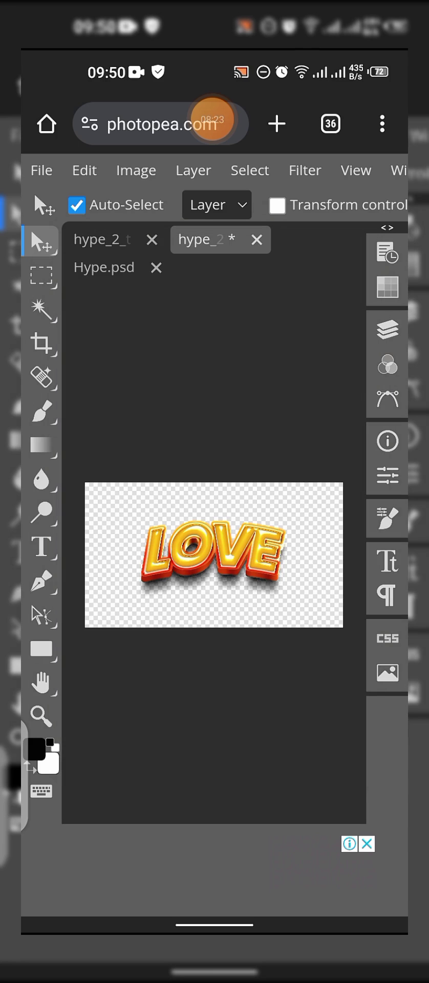
Step: Export the transparent LOVE lettering as a 1920×1080 PNG named hype_2_text_effect
{"action": "left_click", "coordinate": [39, 170]}
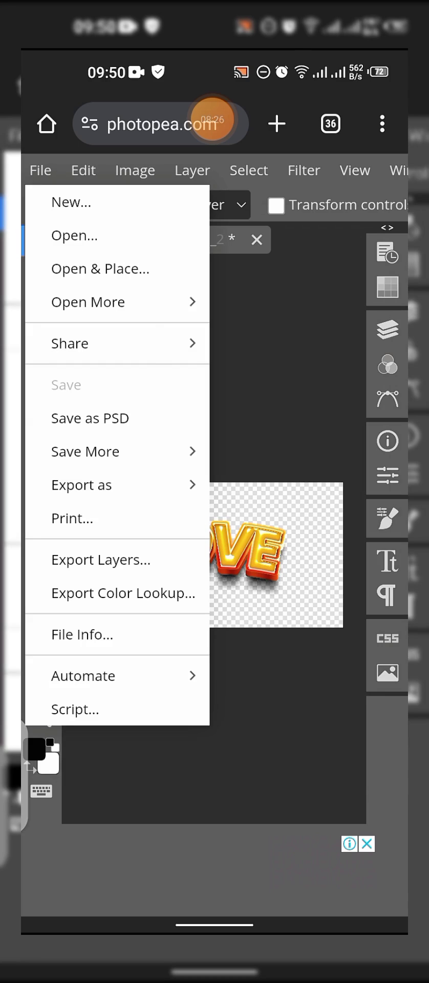
{"action": "left_click", "coordinate": [81, 484]}
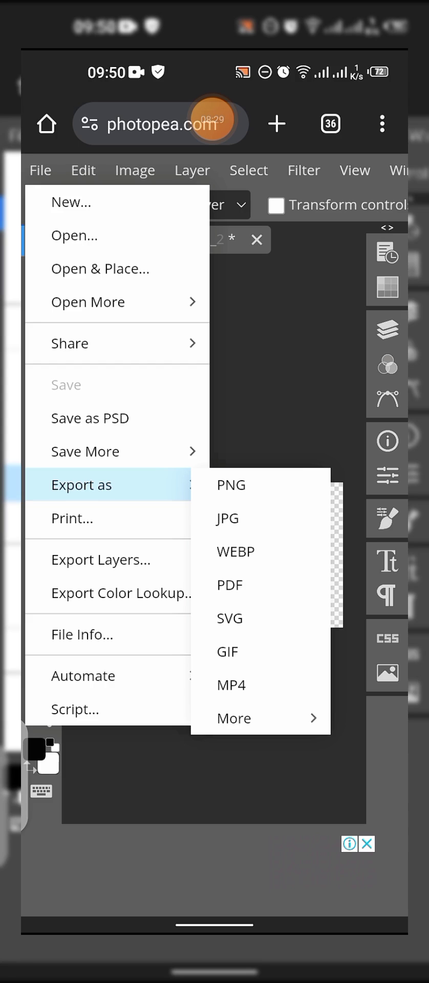
{"action": "left_click", "coordinate": [231, 484]}
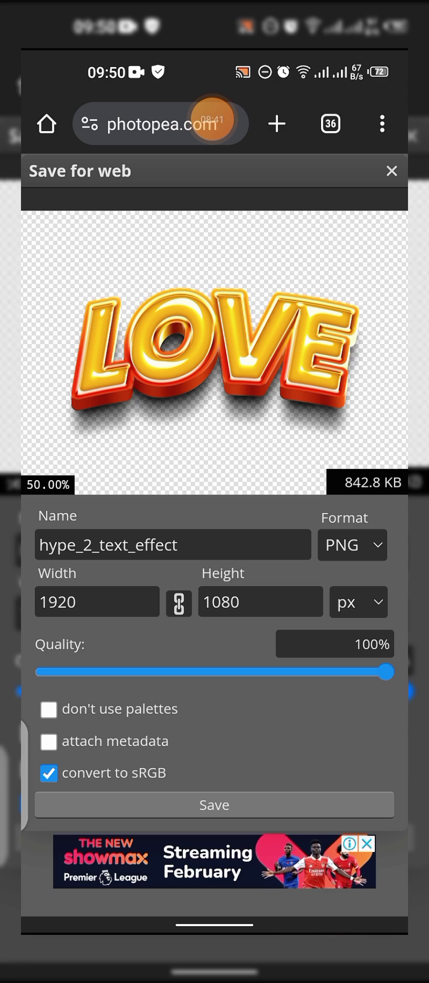
{"action": "left_click", "coordinate": [172, 544]}
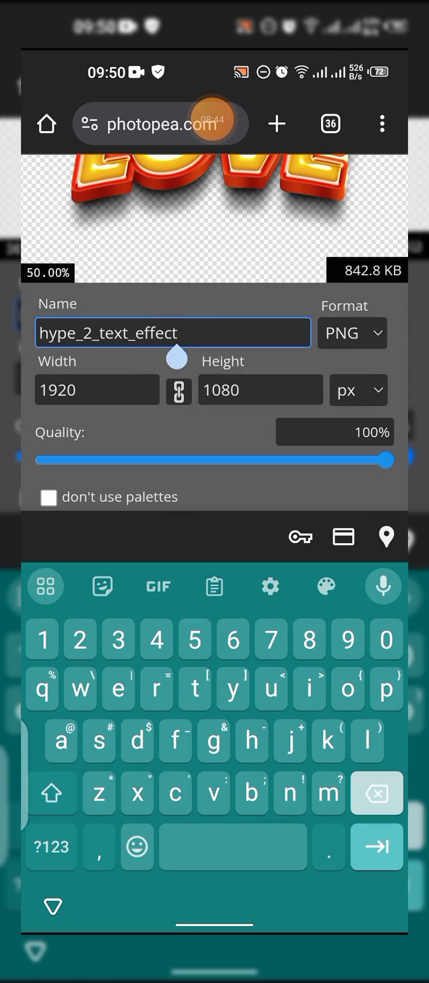
{"action": "left_click", "coordinate": [377, 792]}
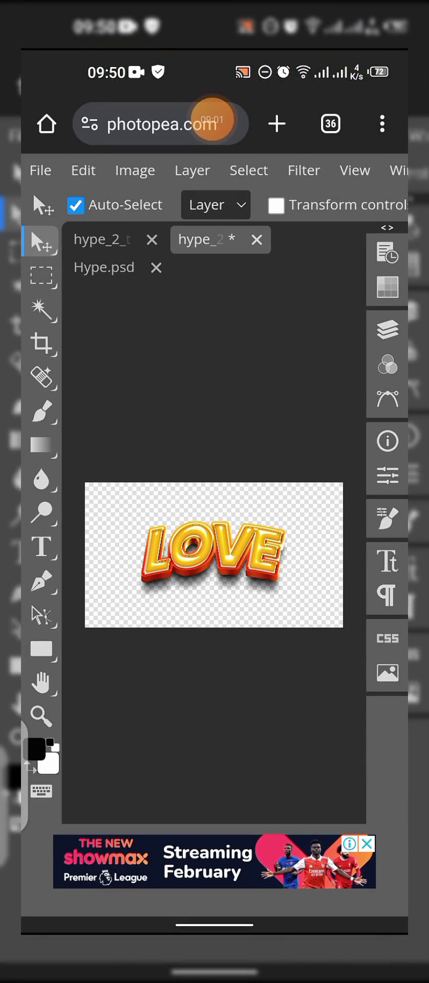
Step: Hide the SHADOW layer so only the LOVE lettering remains over transparency
{"action": "left_click", "coordinate": [387, 329]}
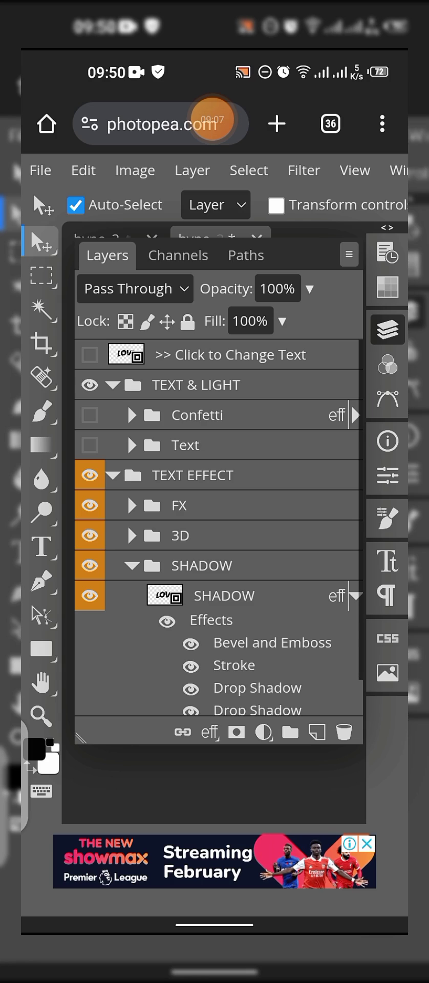
{"action": "left_click", "coordinate": [88, 595]}
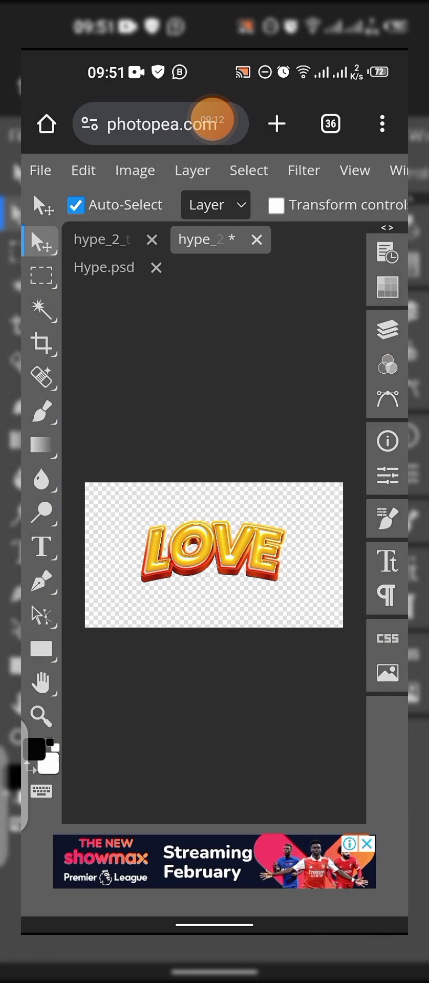
{"action": "left_click", "coordinate": [40, 170]}
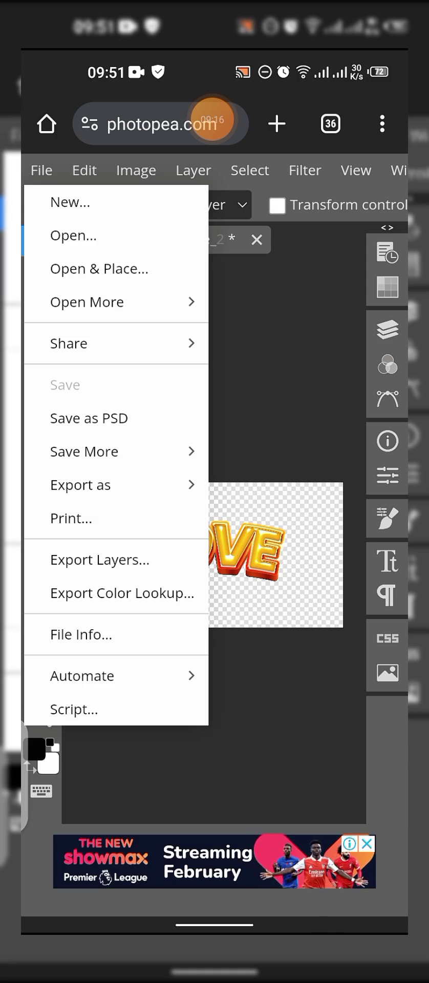
Step: Export the shadowless LOVE lettering as a PNG at 100% quality
{"action": "left_click", "coordinate": [80, 484]}
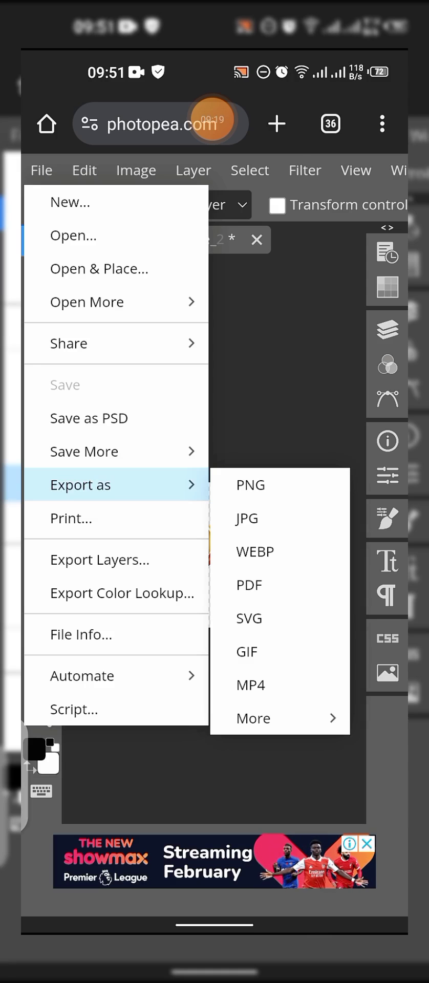
{"action": "left_click", "coordinate": [249, 484]}
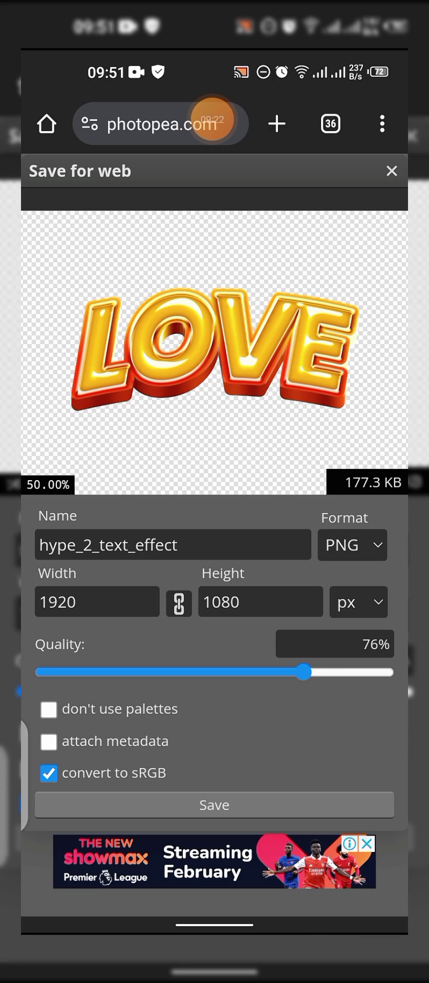
{"action": "left_click_drag", "start_coordinate": [303, 671], "coordinate": [392, 672]}
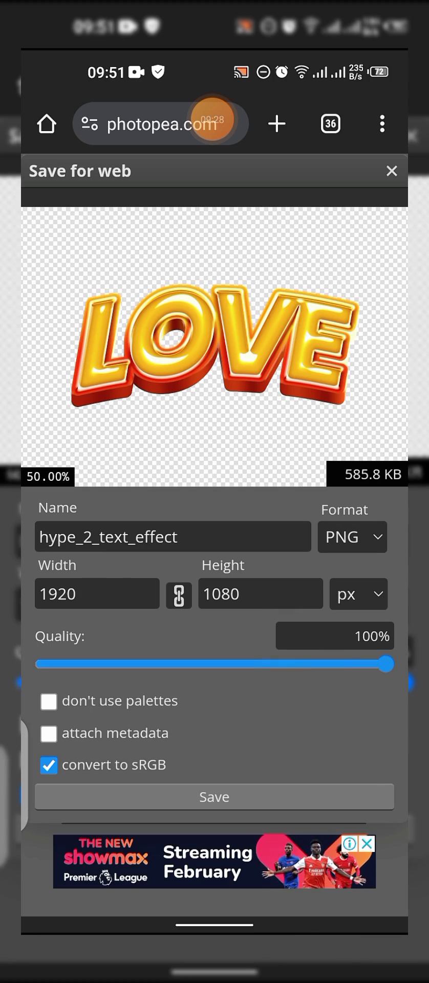
{"action": "left_click", "coordinate": [214, 797]}
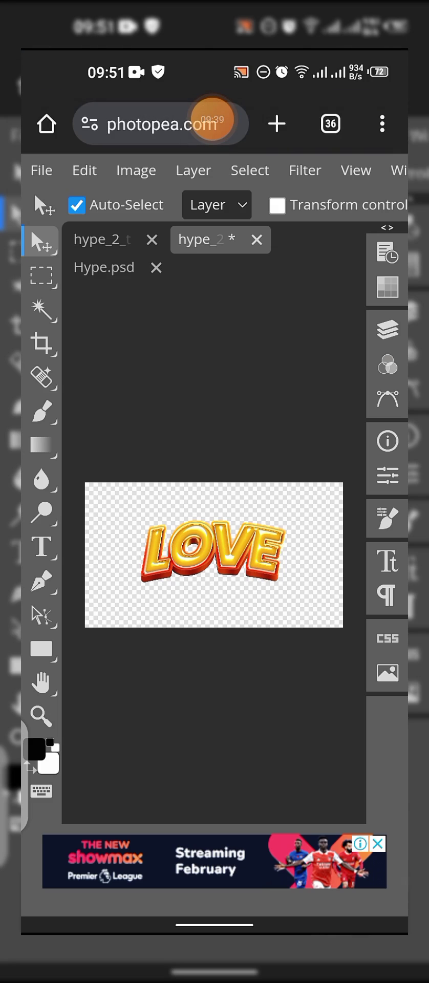
{"action": "left_click", "coordinate": [387, 329]}
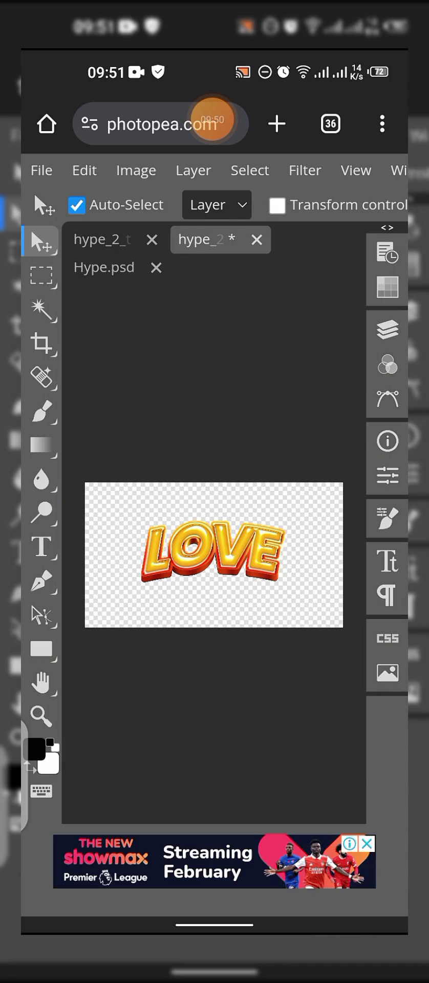
{"action": "left_click", "coordinate": [387, 328]}
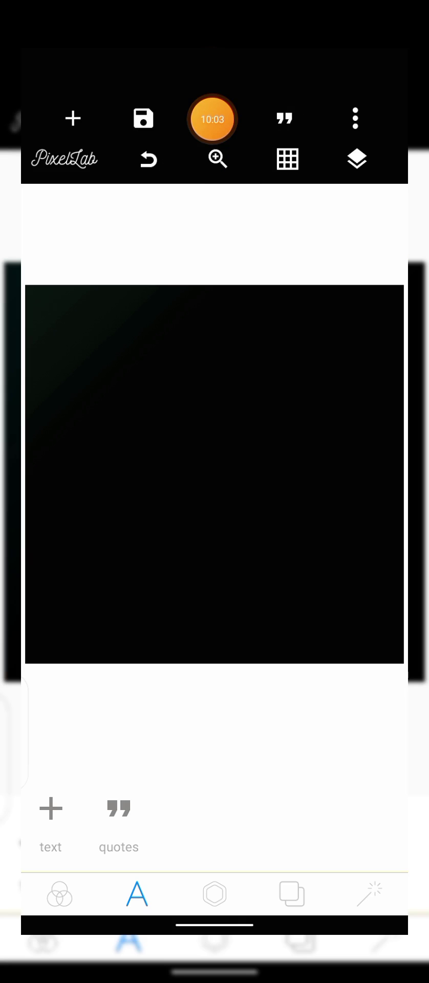
Step: Import the transparent LOVE PNG from Downloads uncropped and hide one LOVE layer
{"action": "left_click", "coordinate": [213, 894]}
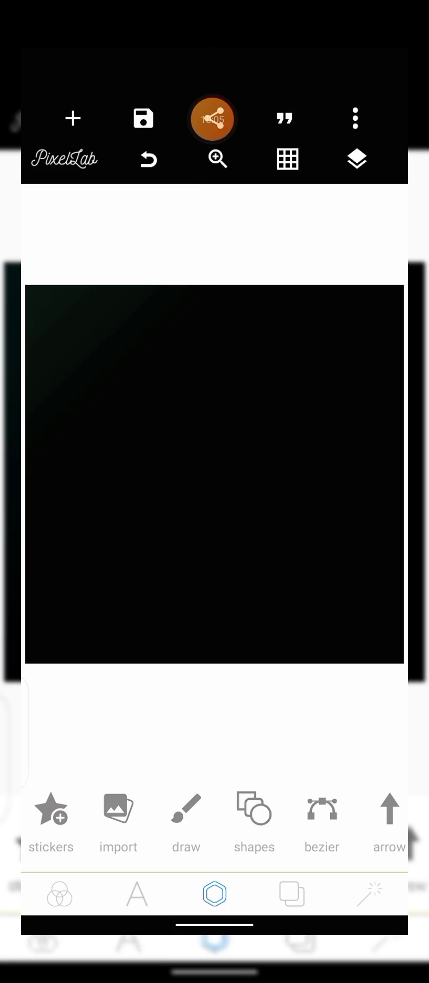
{"action": "left_click", "coordinate": [119, 821]}
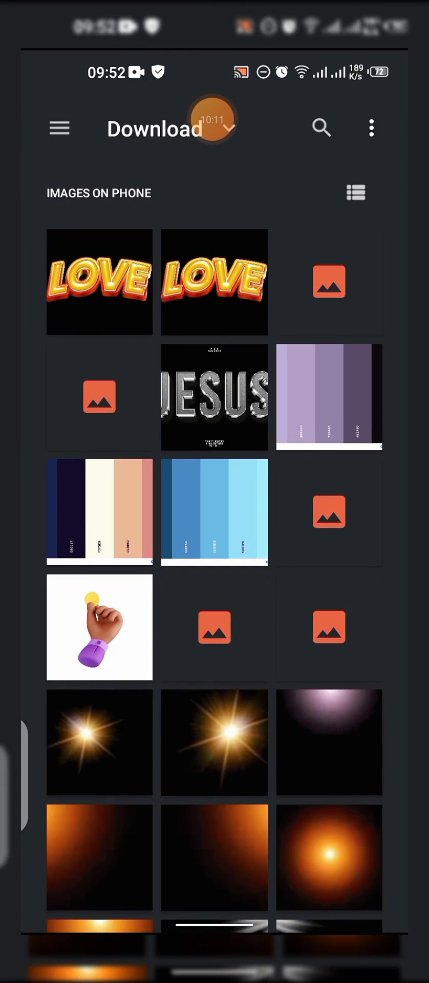
{"action": "left_click", "coordinate": [99, 282]}
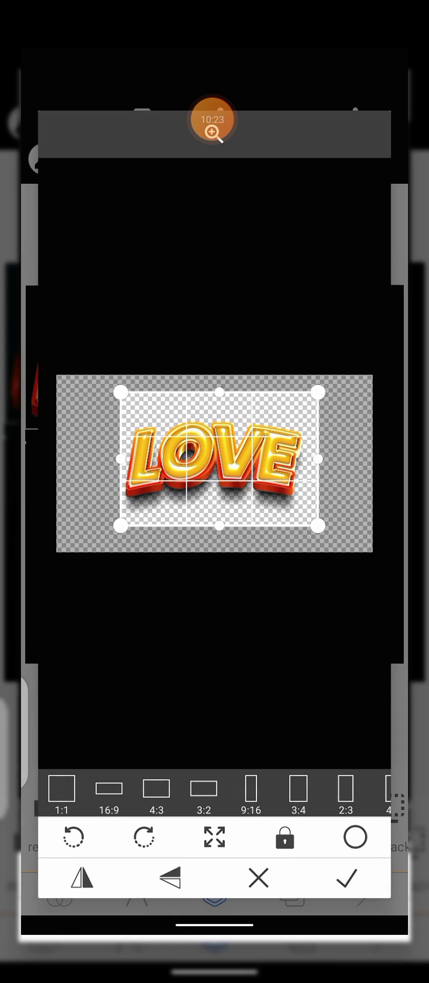
{"action": "left_click", "coordinate": [347, 877]}
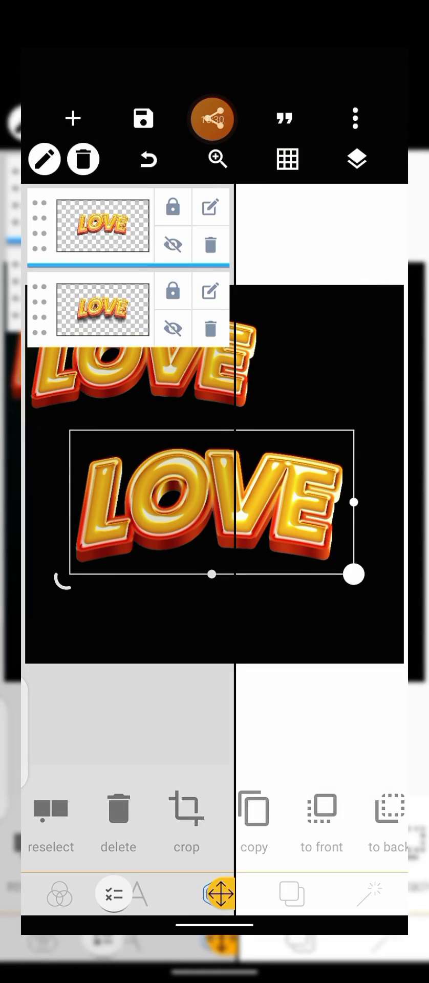
{"action": "left_click", "coordinate": [172, 245]}
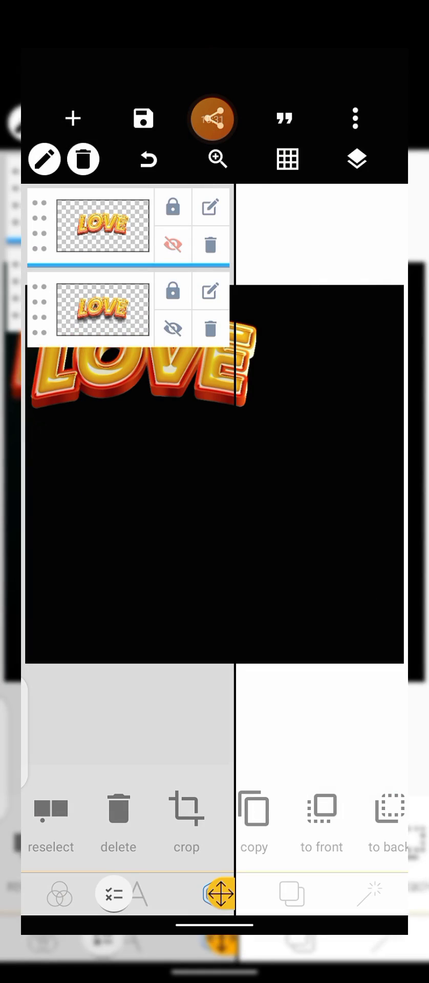
{"action": "left_click", "coordinate": [356, 158]}
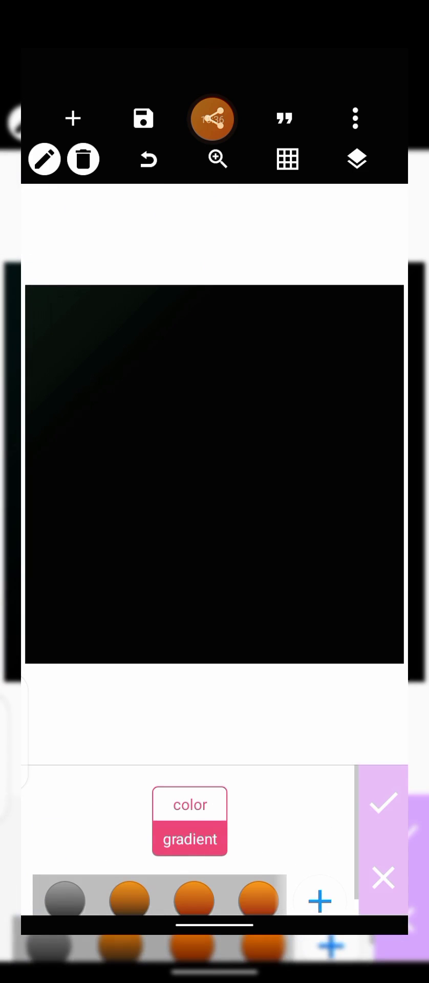
Step: Set the first background gradient stop to bright red via the colour wheel
{"action": "left_click", "coordinate": [189, 838]}
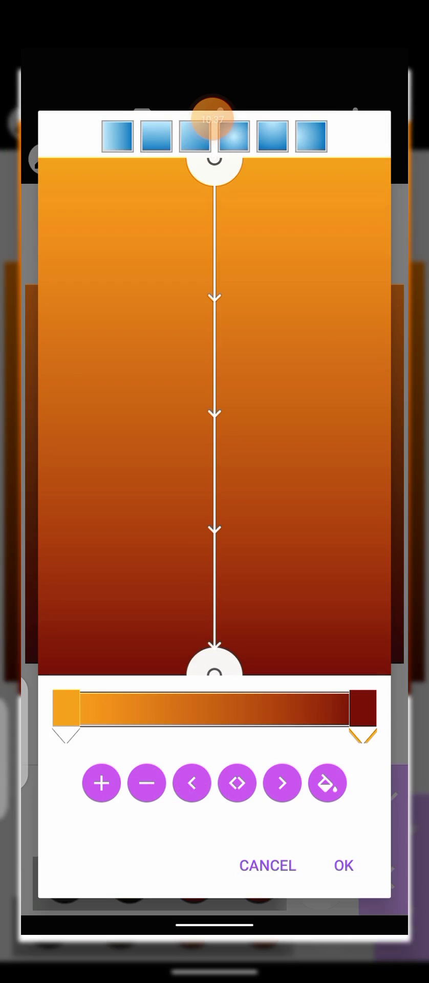
{"action": "left_click", "coordinate": [343, 865]}
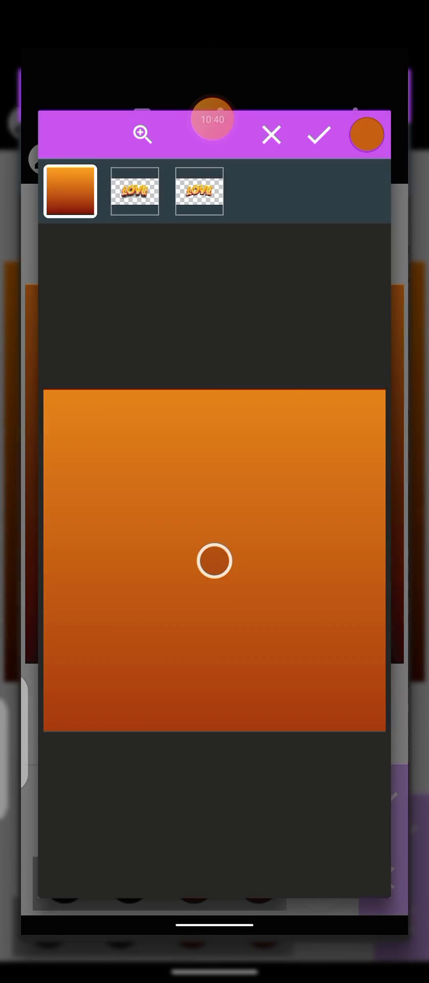
{"action": "left_click", "coordinate": [134, 192]}
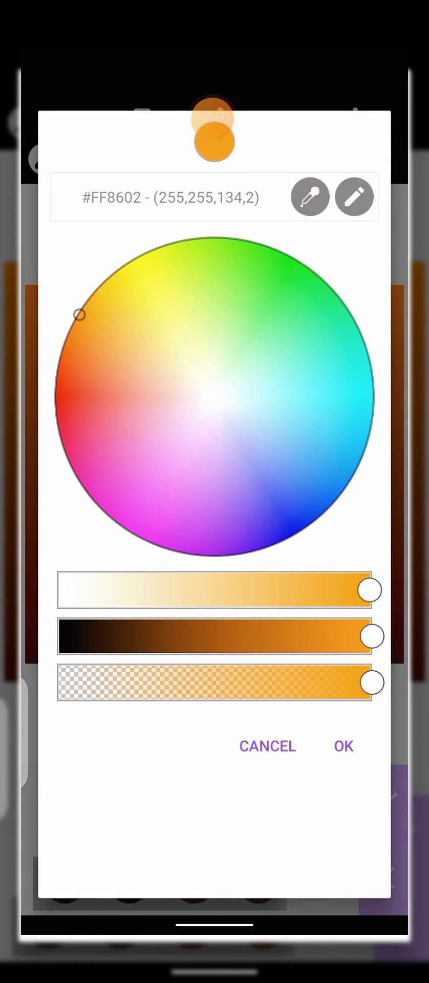
{"action": "left_click", "coordinate": [343, 746]}
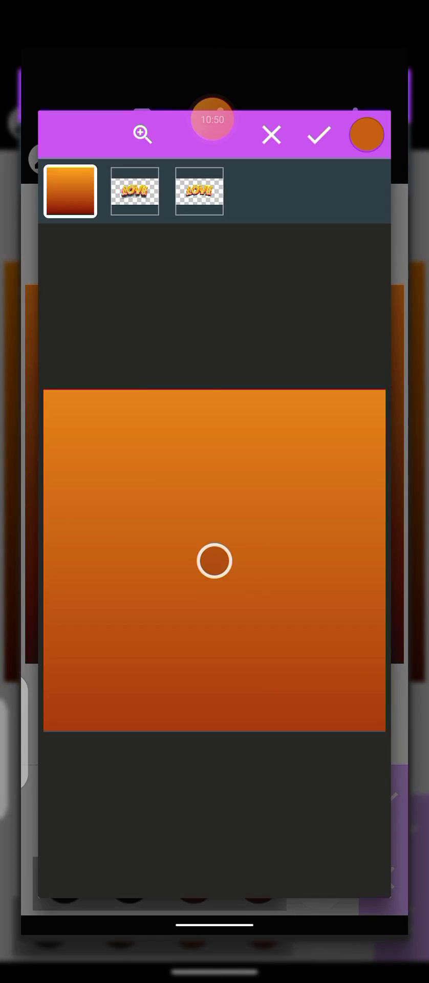
{"action": "left_click", "coordinate": [134, 192]}
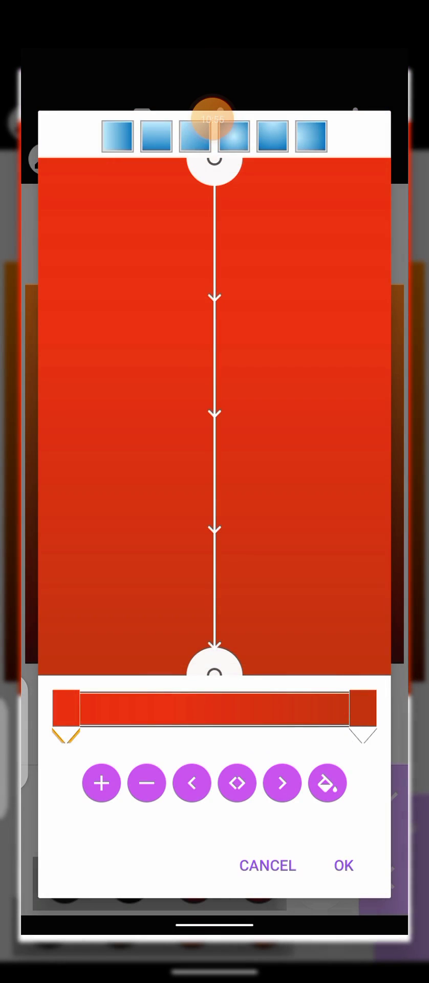
Step: Set the second stop to dark maroon #470B00 and apply the radial gradient
{"action": "left_click", "coordinate": [326, 783]}
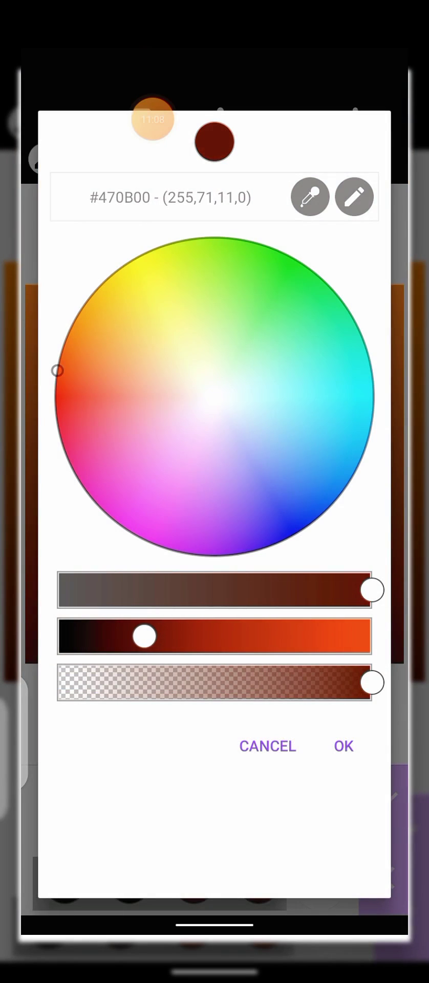
{"action": "left_click", "coordinate": [343, 747]}
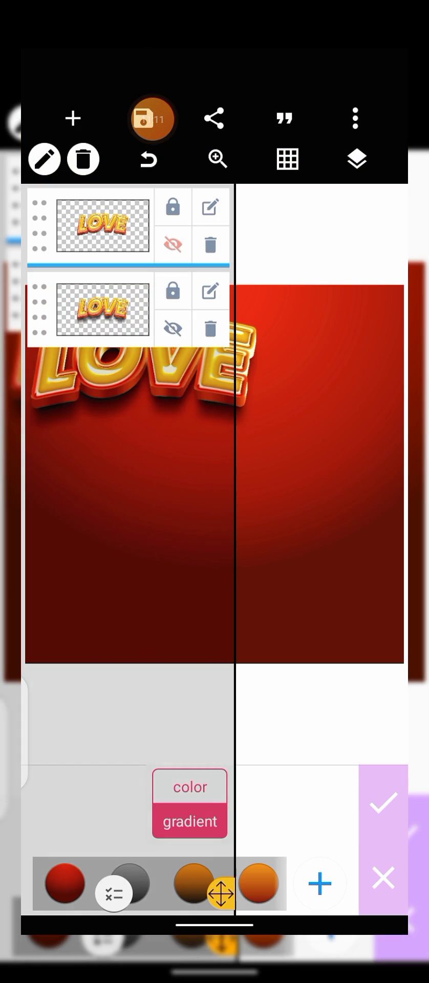
{"action": "left_click", "coordinate": [383, 802]}
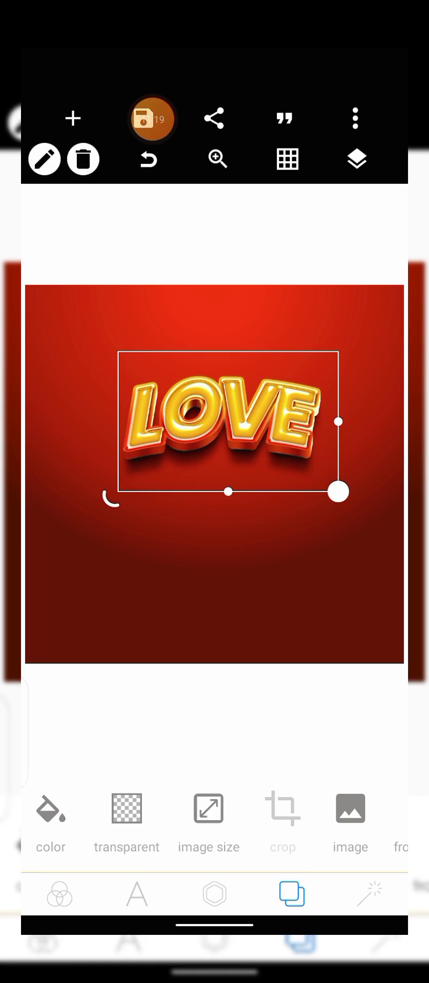
Step: Add a drop shadow to the LOVE image with offsets 12 and 4, blur radius 11
{"action": "left_click", "coordinate": [356, 158]}
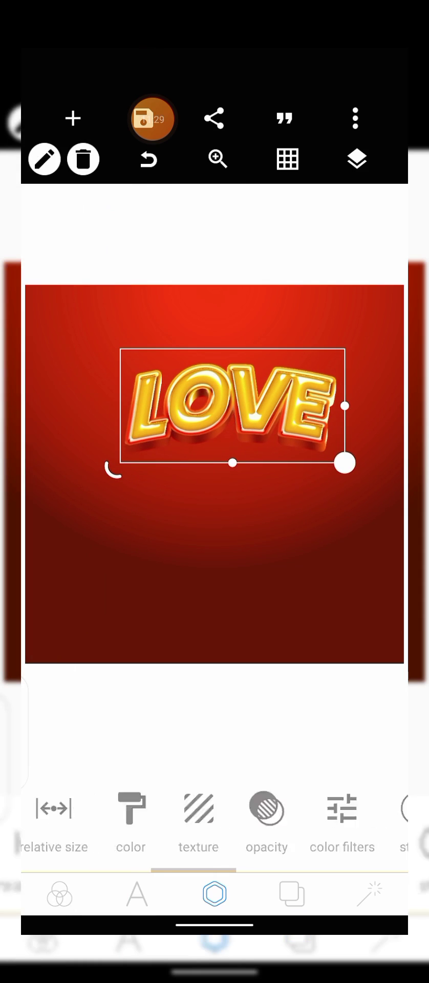
{"action": "scroll", "scroll_direction": "left", "scroll_amount": 3}
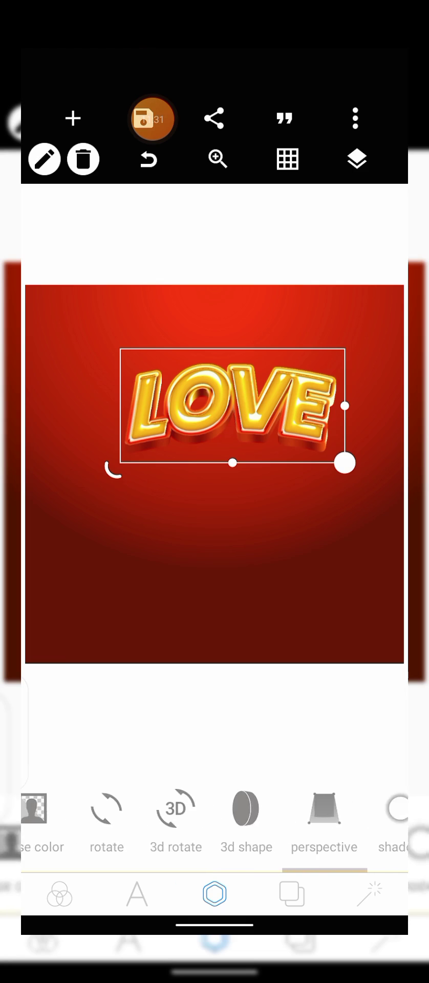
{"action": "left_click", "coordinate": [397, 828]}
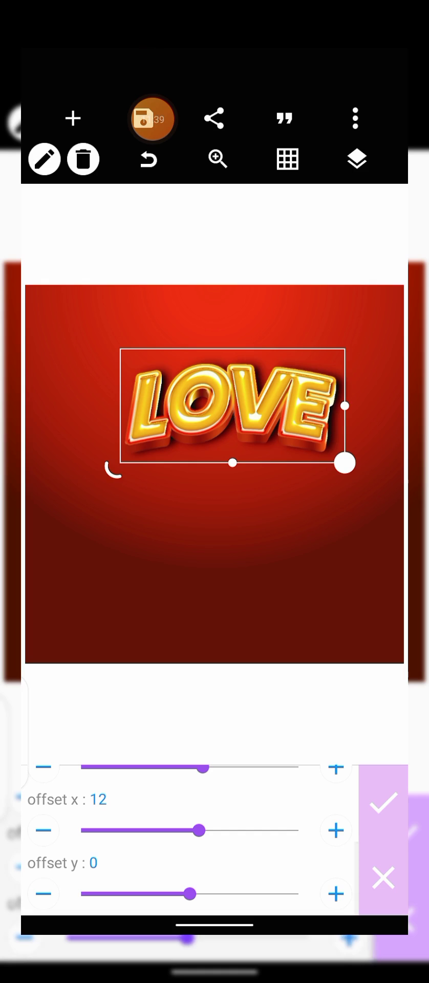
{"action": "left_click", "coordinate": [336, 892]}
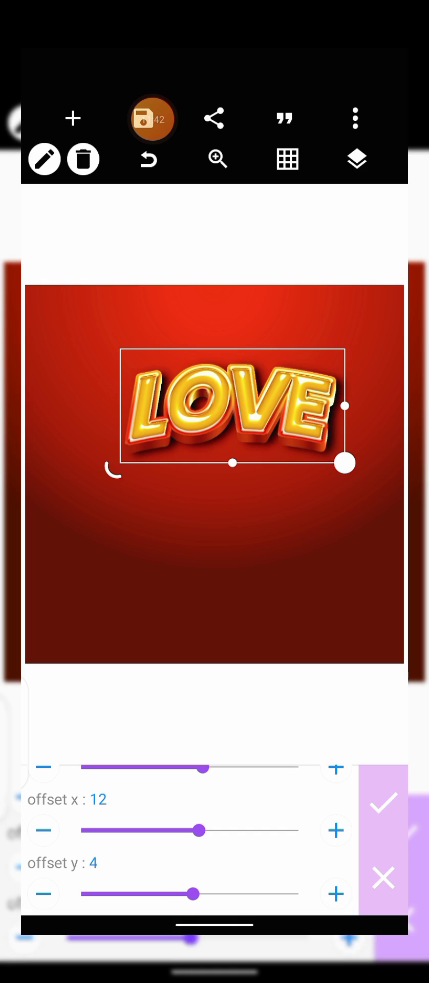
{"action": "left_click", "coordinate": [336, 892]}
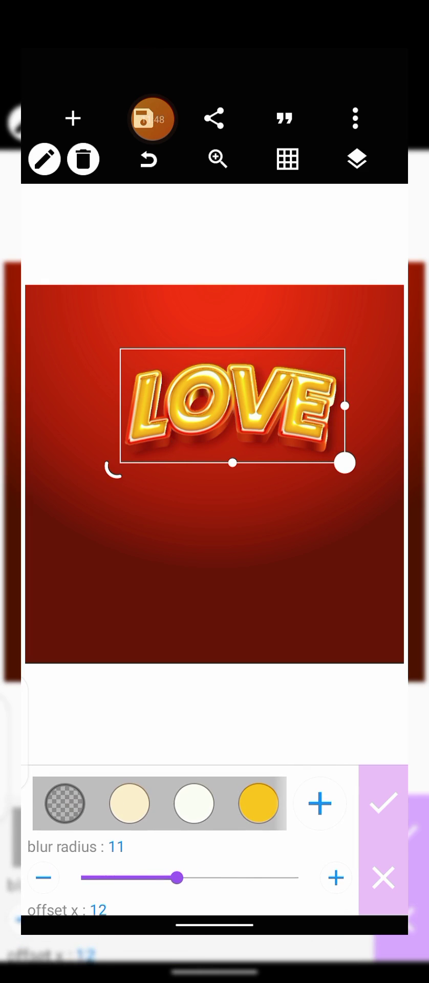
{"action": "left_click", "coordinate": [383, 802]}
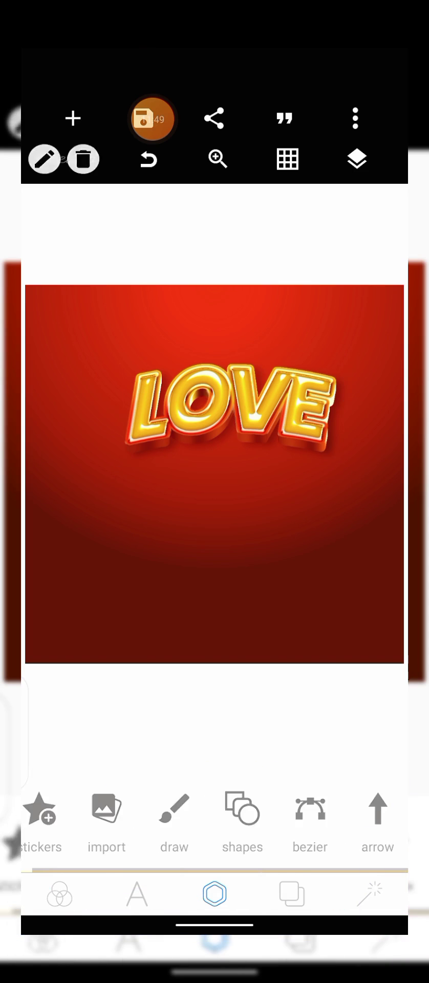
{"action": "left_click", "coordinate": [212, 407]}
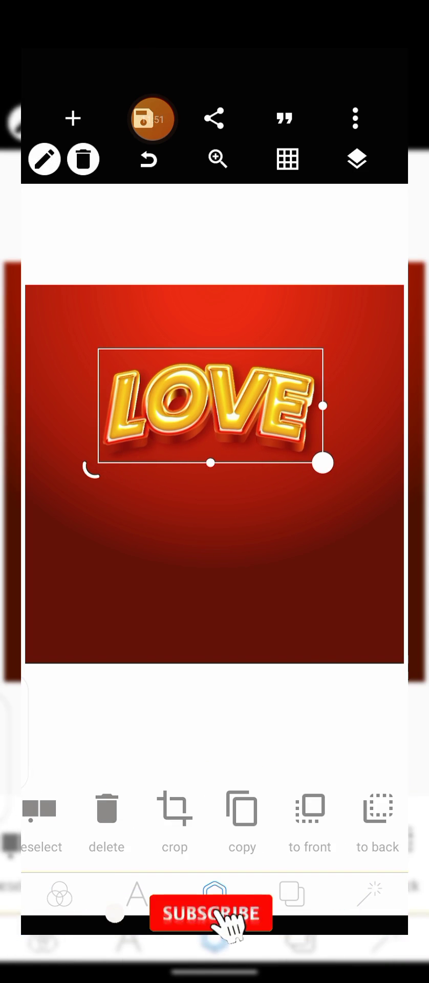